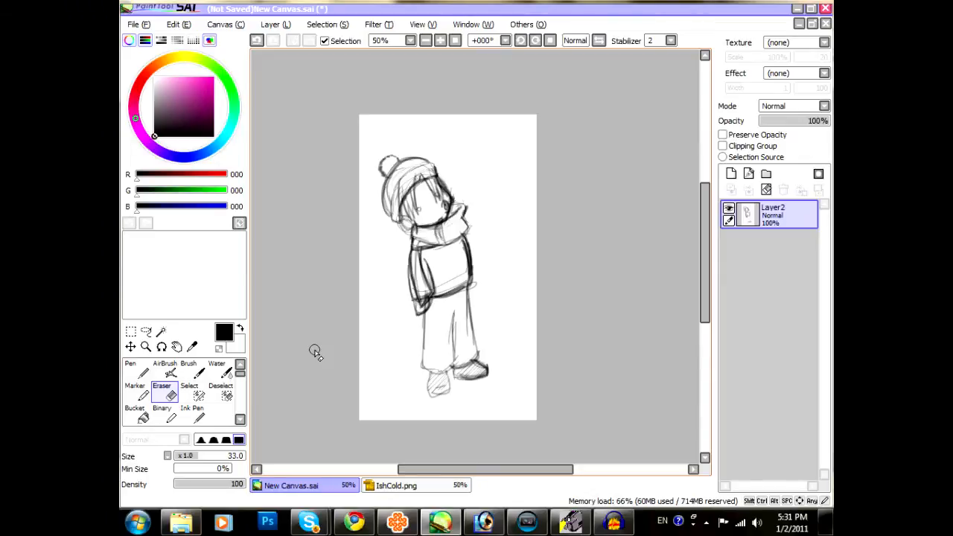
Step: Check the canvas resolution settings and leave them unchanged
{"action": "left_click", "coordinate": [223, 23]}
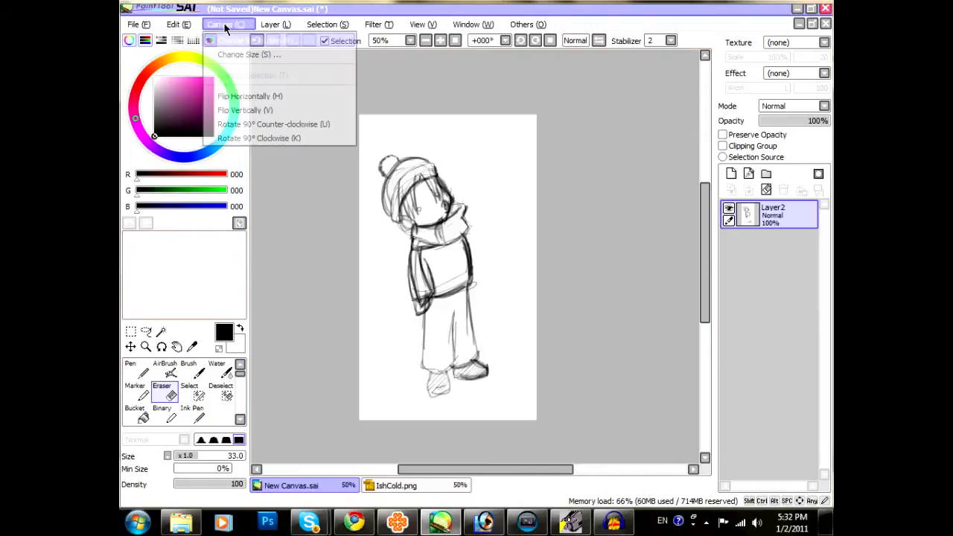
{"action": "mouse_move", "coordinate": [261, 96]}
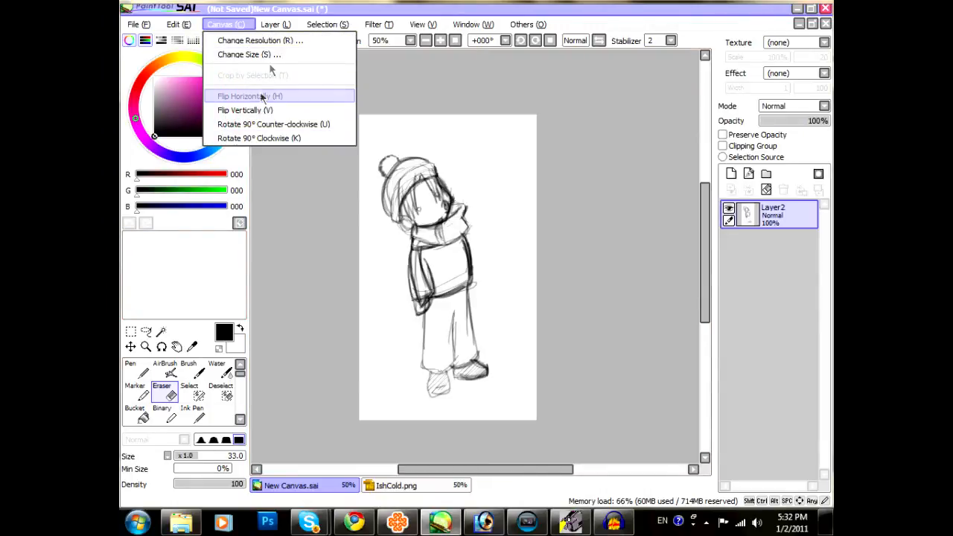
{"action": "left_click", "coordinate": [259, 40]}
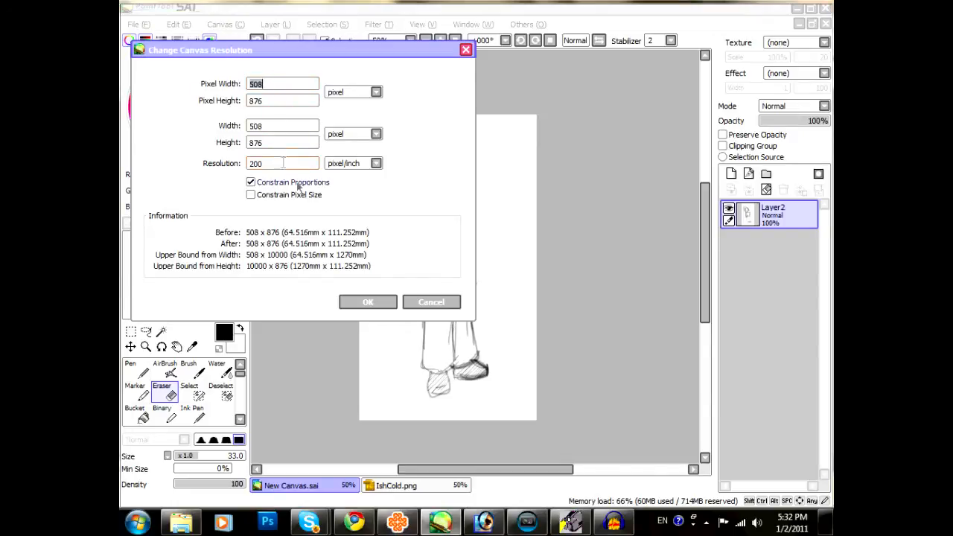
{"action": "left_click", "coordinate": [368, 300]}
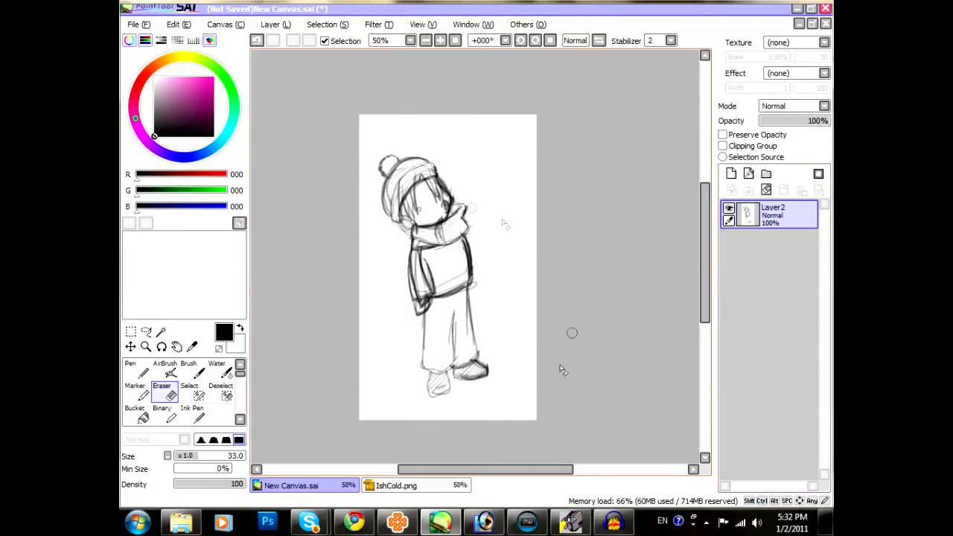
{"action": "mouse_move", "coordinate": [809, 211]}
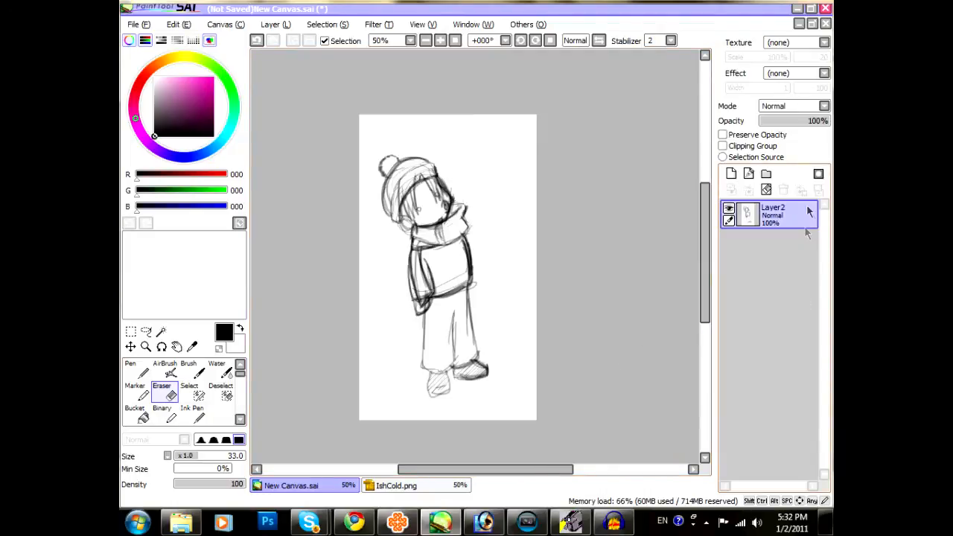
Step: Add two new empty layers, Layer3 and Layer4, above the sketch layer
{"action": "left_click", "coordinate": [729, 173]}
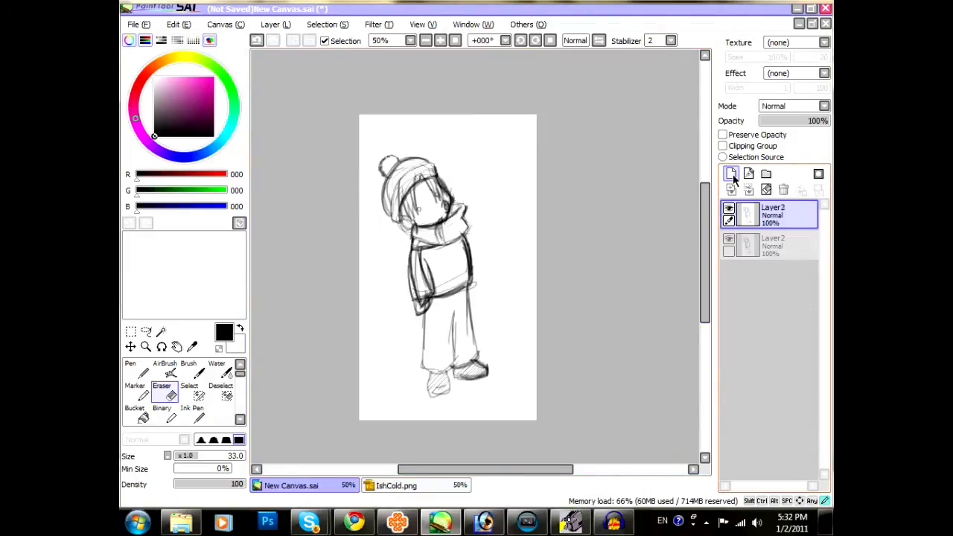
{"action": "left_click", "coordinate": [729, 173]}
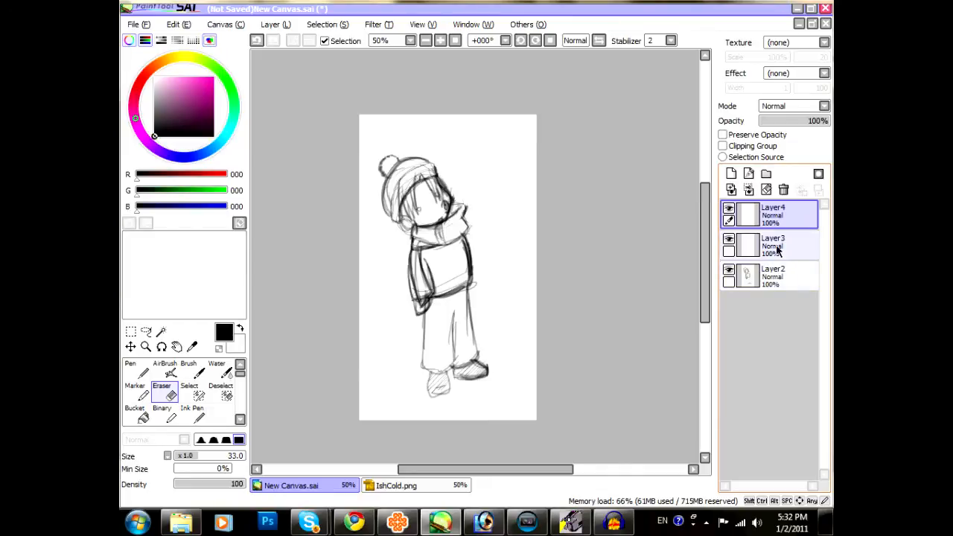
{"action": "mouse_move", "coordinate": [777, 282]}
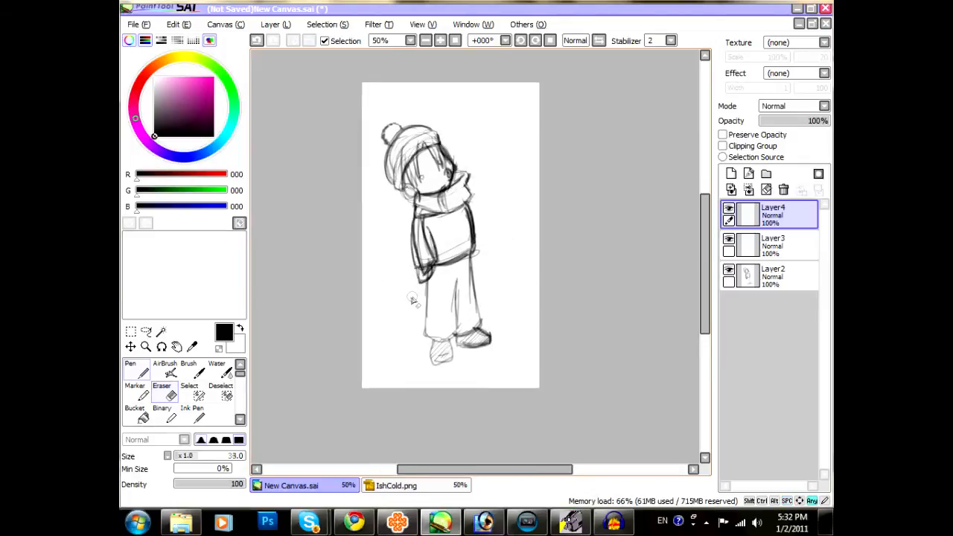
Step: Choose the Pen with Min Size 0% and zoom to 150% on the child's head
{"action": "left_click", "coordinate": [131, 368]}
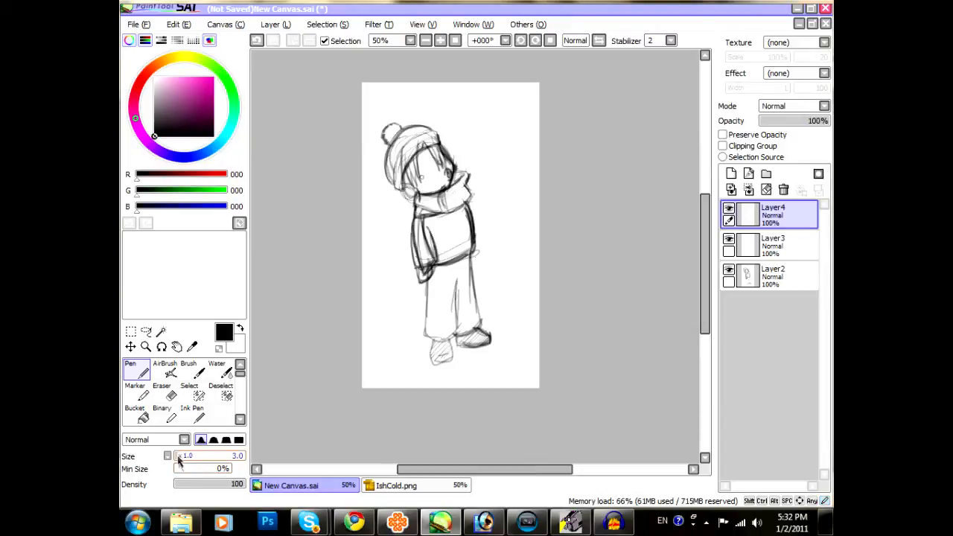
{"action": "mouse_move", "coordinate": [199, 469]}
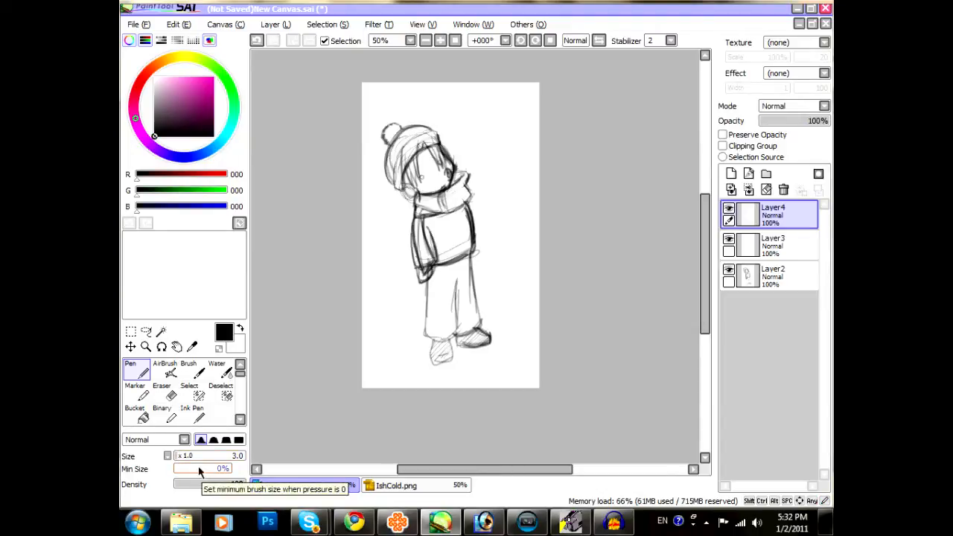
{"action": "left_click_drag", "start_coordinate": [178, 468], "coordinate": [201, 468]}
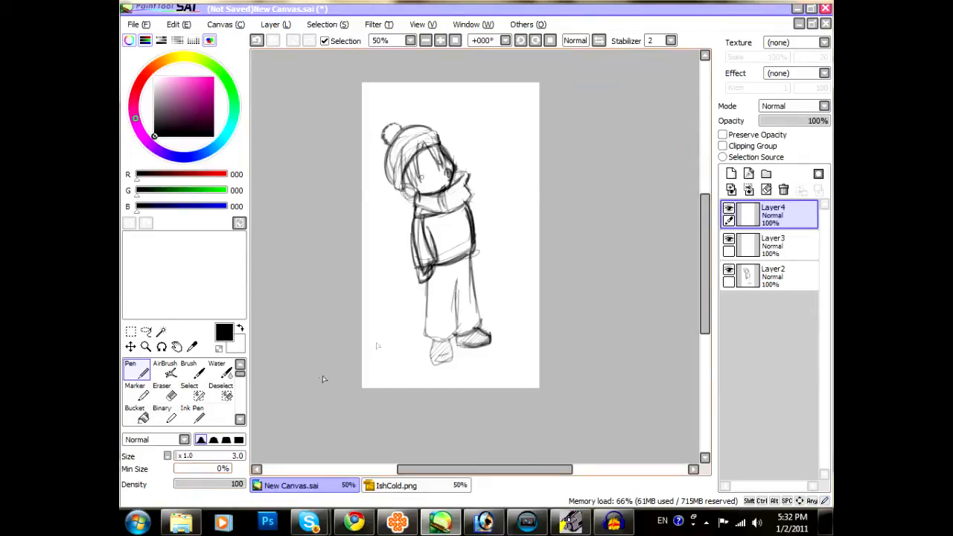
{"action": "mouse_move", "coordinate": [435, 317]}
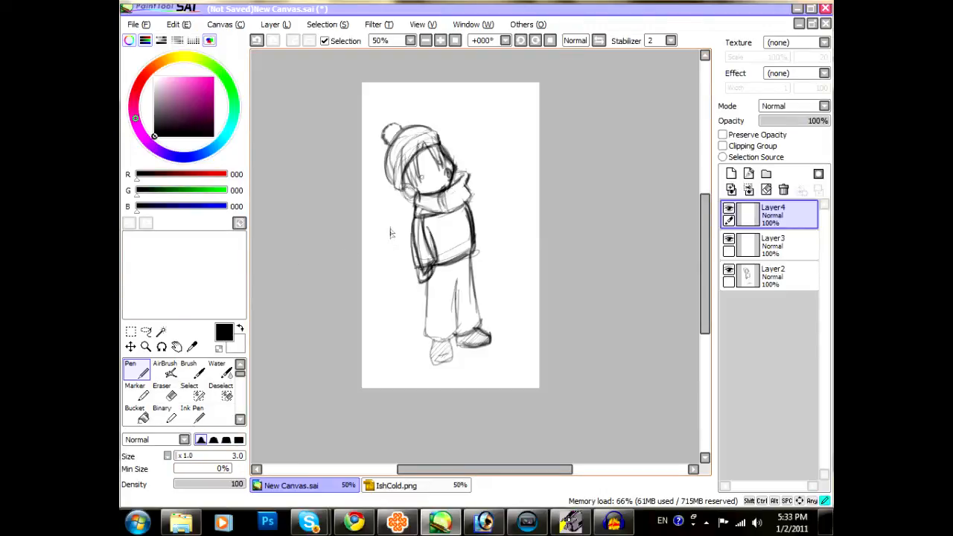
{"action": "left_click_drag", "start_coordinate": [393, 231], "coordinate": [424, 312]}
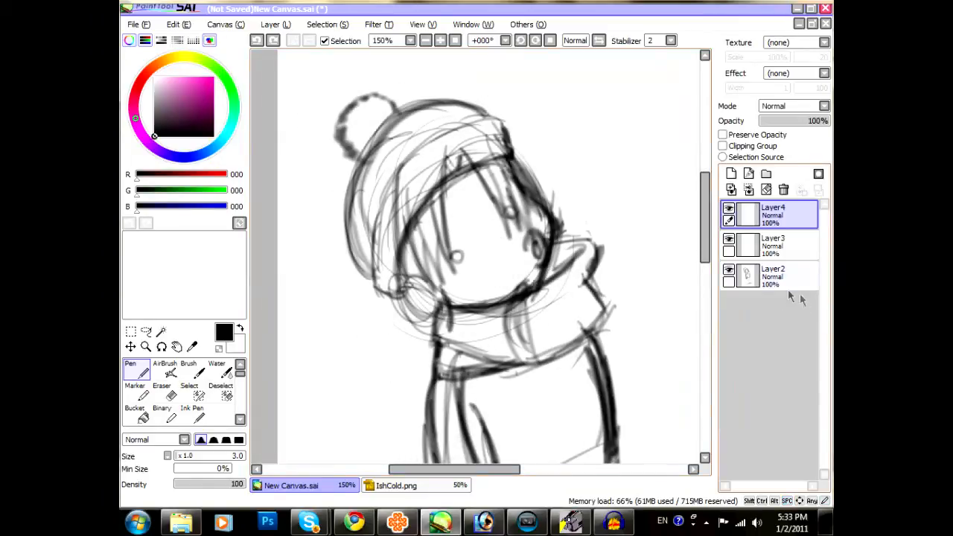
Step: Lower Layer2's opacity to a faint gray guide, then return to Layer4 with a new pen tip shape
{"action": "left_click", "coordinate": [773, 276]}
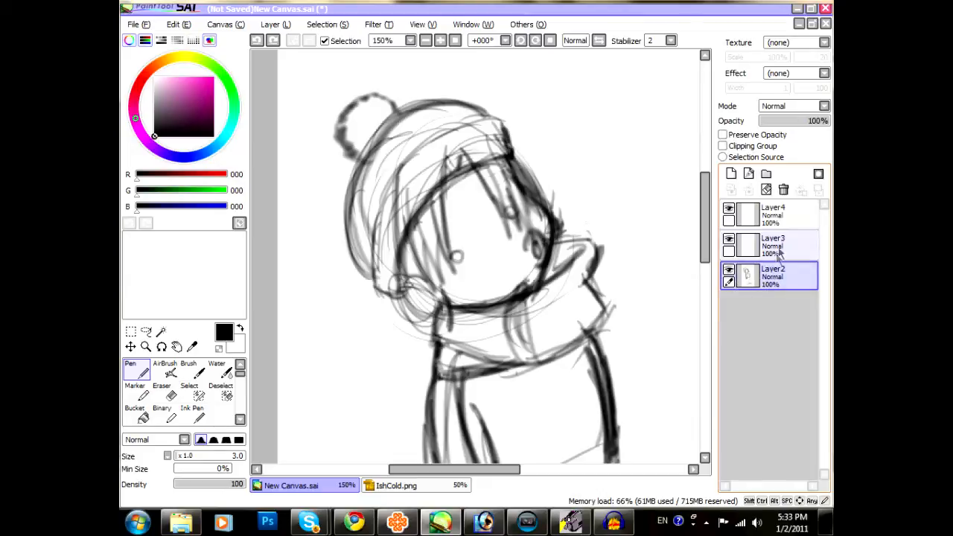
{"action": "mouse_move", "coordinate": [782, 121]}
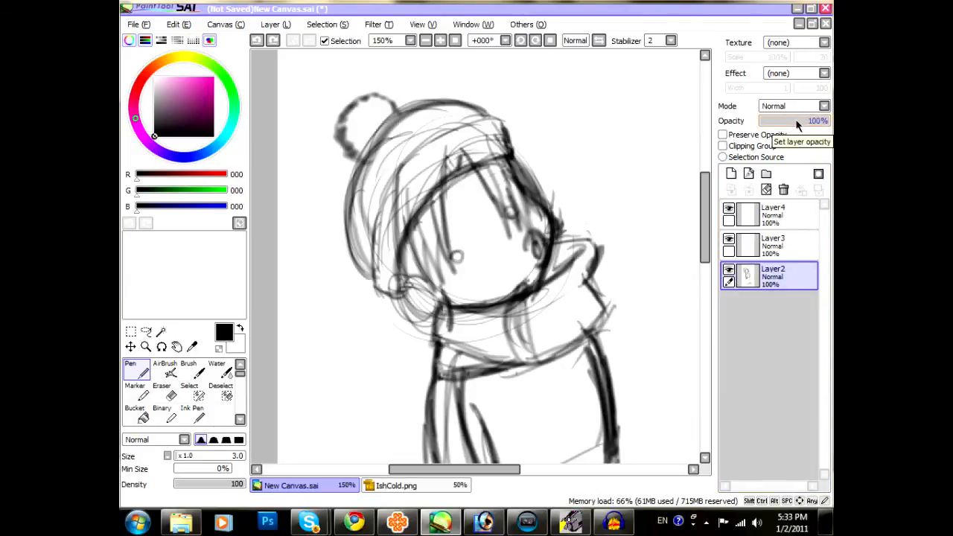
{"action": "left_click_drag", "start_coordinate": [812, 120], "coordinate": [775, 121]}
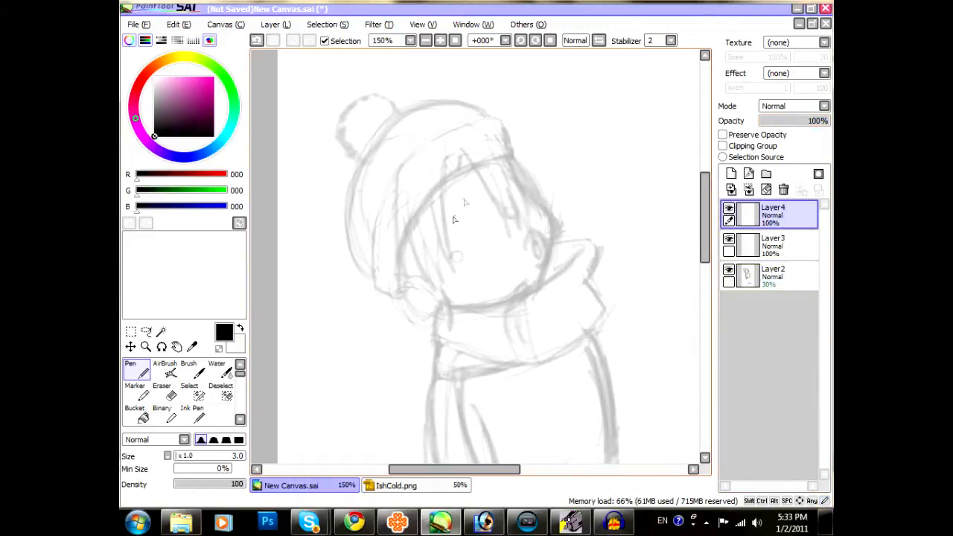
{"action": "left_click_drag", "start_coordinate": [450, 175], "coordinate": [461, 261]}
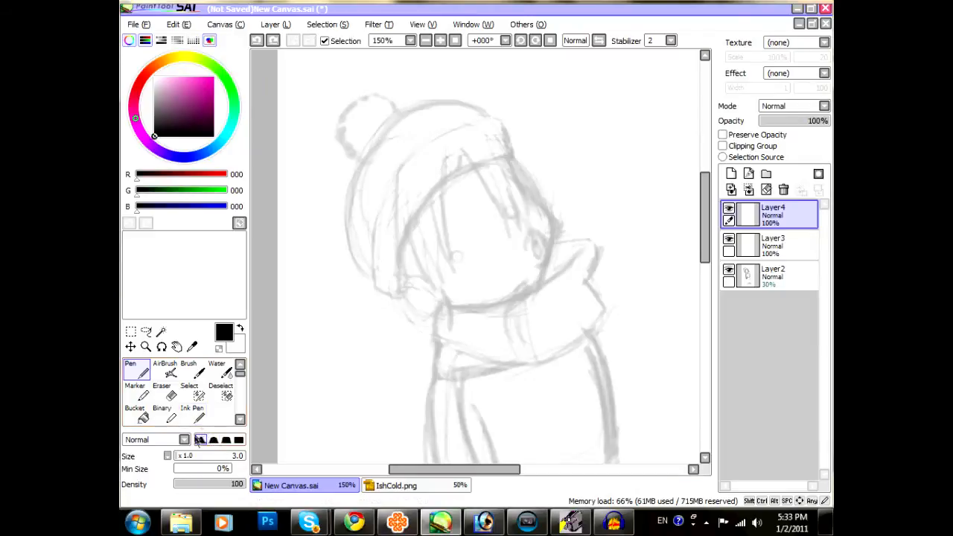
{"action": "left_click", "coordinate": [201, 440]}
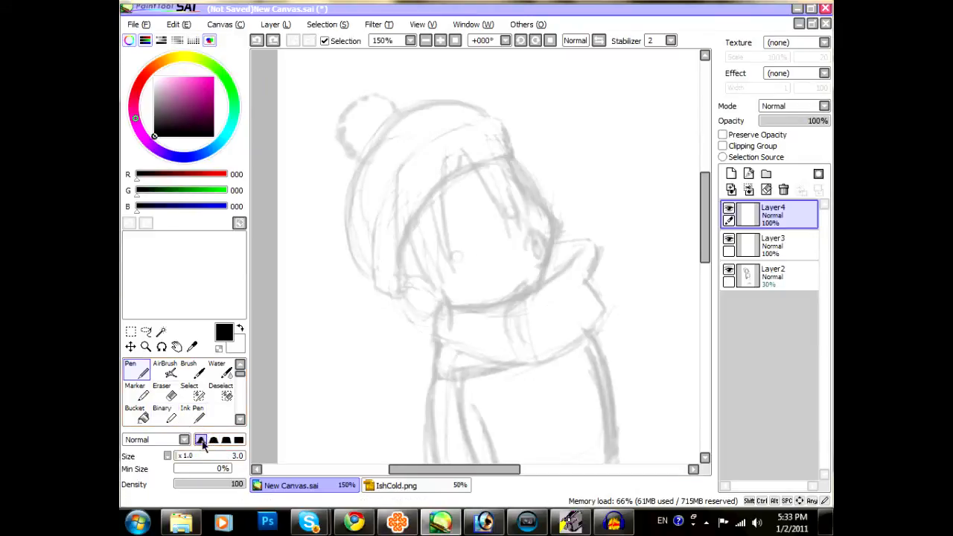
{"action": "mouse_move", "coordinate": [203, 441]}
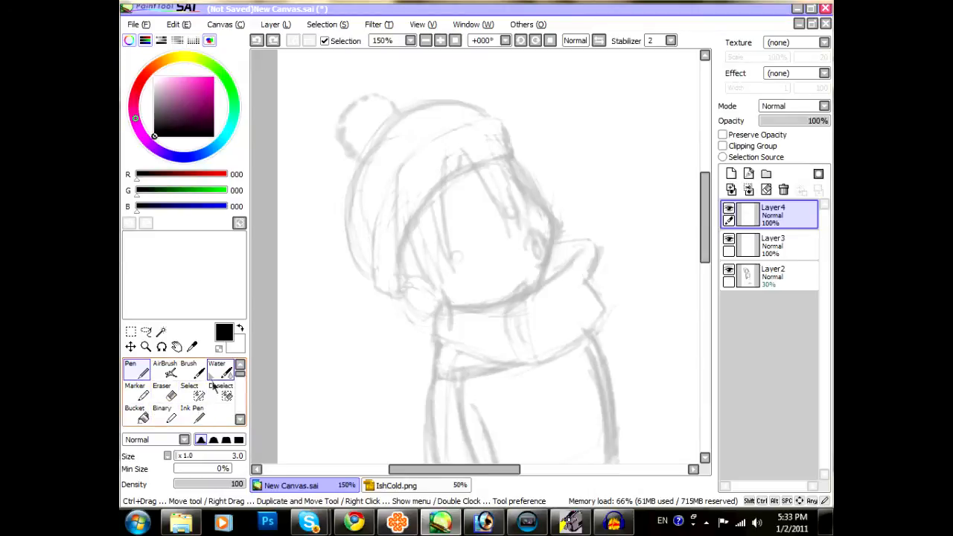
{"action": "left_click", "coordinate": [191, 369]}
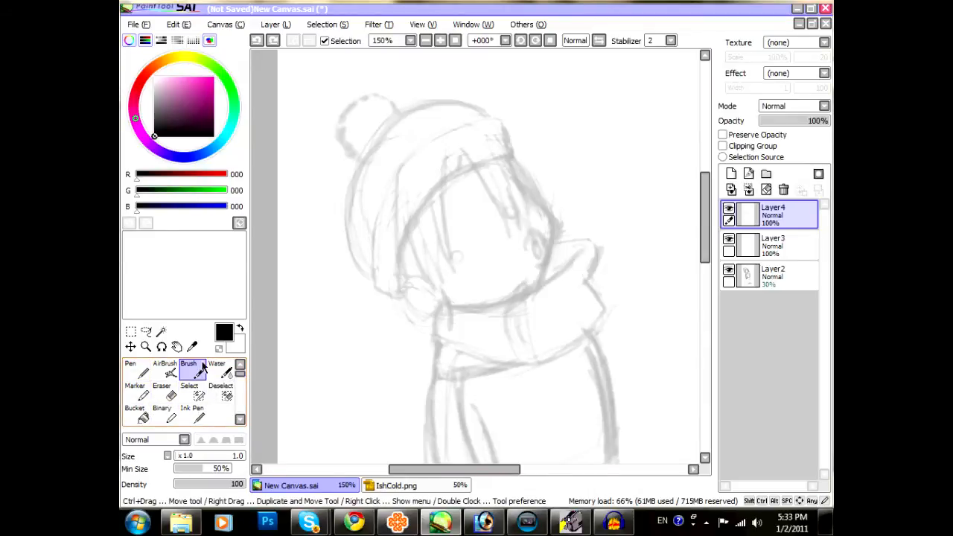
{"action": "left_click_drag", "start_coordinate": [354, 282], "coordinate": [365, 350]}
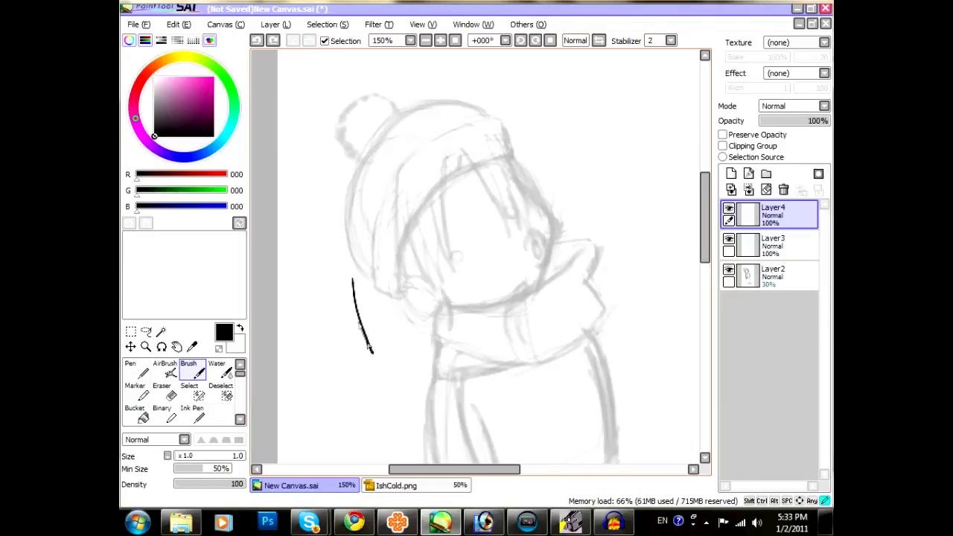
{"action": "left_click_drag", "start_coordinate": [351, 281], "coordinate": [375, 357]}
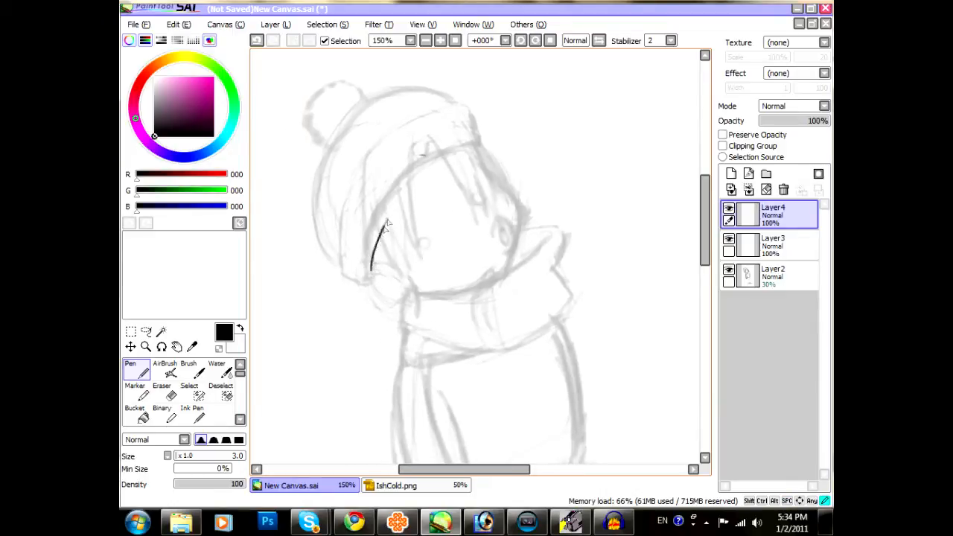
{"action": "left_click_drag", "start_coordinate": [372, 261], "coordinate": [491, 137]}
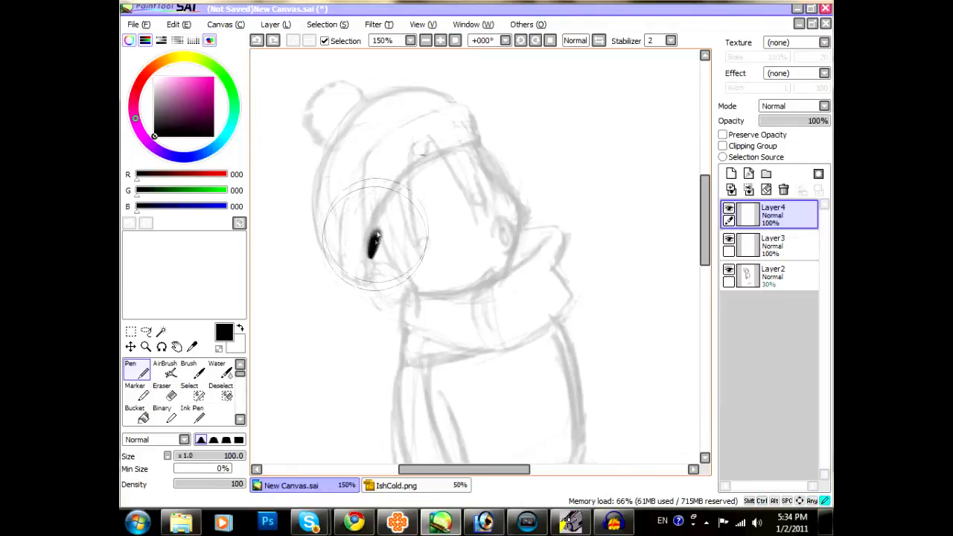
{"action": "left_click_drag", "start_coordinate": [372, 239], "coordinate": [354, 313]}
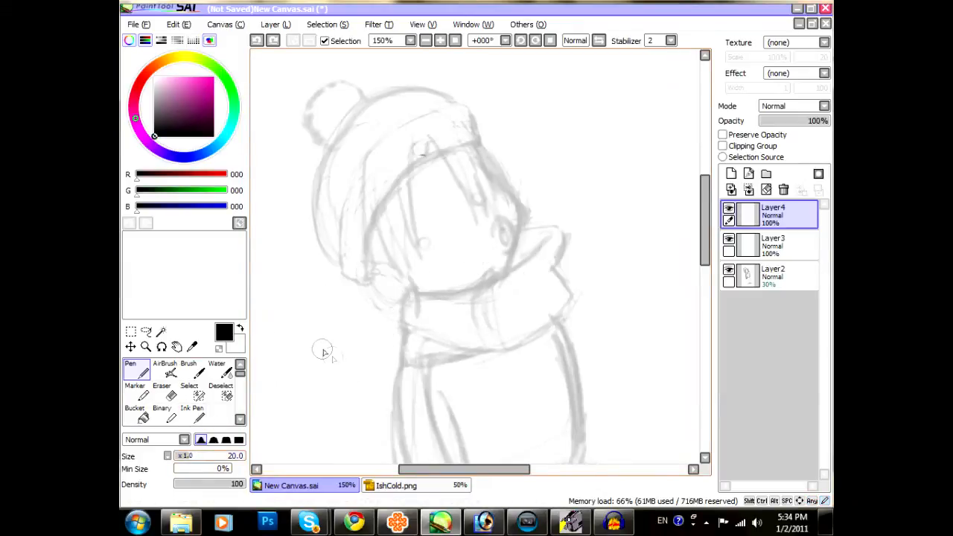
{"action": "left_click_drag", "start_coordinate": [335, 362], "coordinate": [405, 321]}
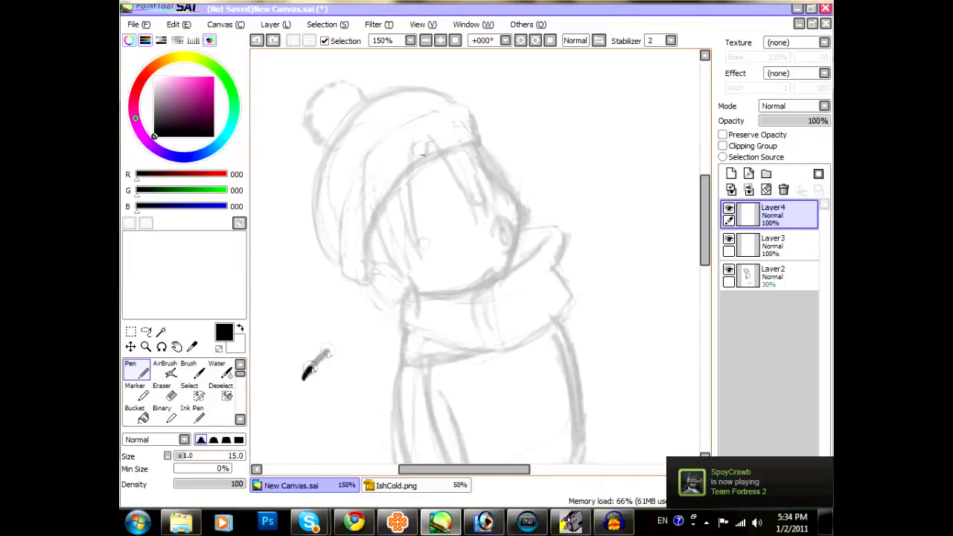
{"action": "mouse_move", "coordinate": [366, 277]}
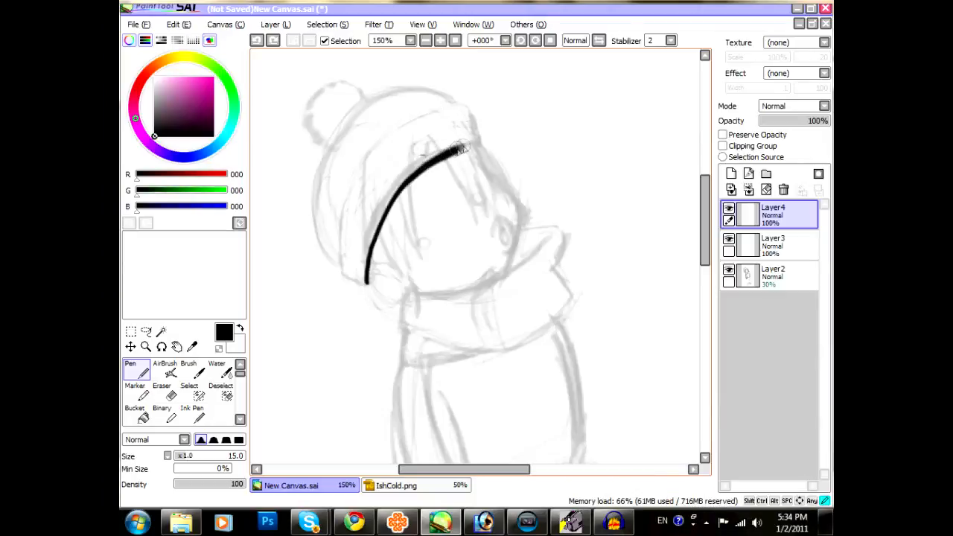
Step: Ink the thick hat brim outline and the back curve of the hat in black
{"action": "left_click_drag", "start_coordinate": [459, 146], "coordinate": [474, 119]}
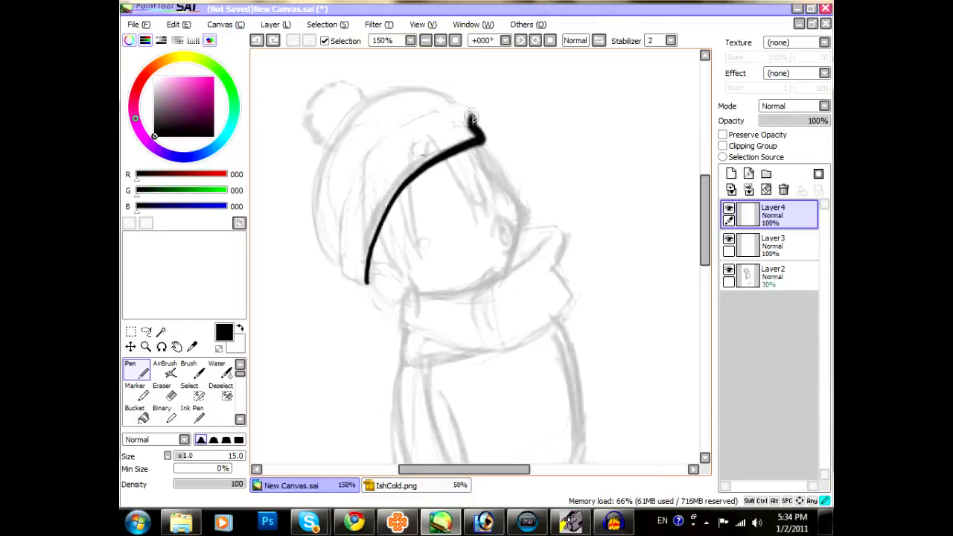
{"action": "left_click_drag", "start_coordinate": [477, 119], "coordinate": [399, 127]}
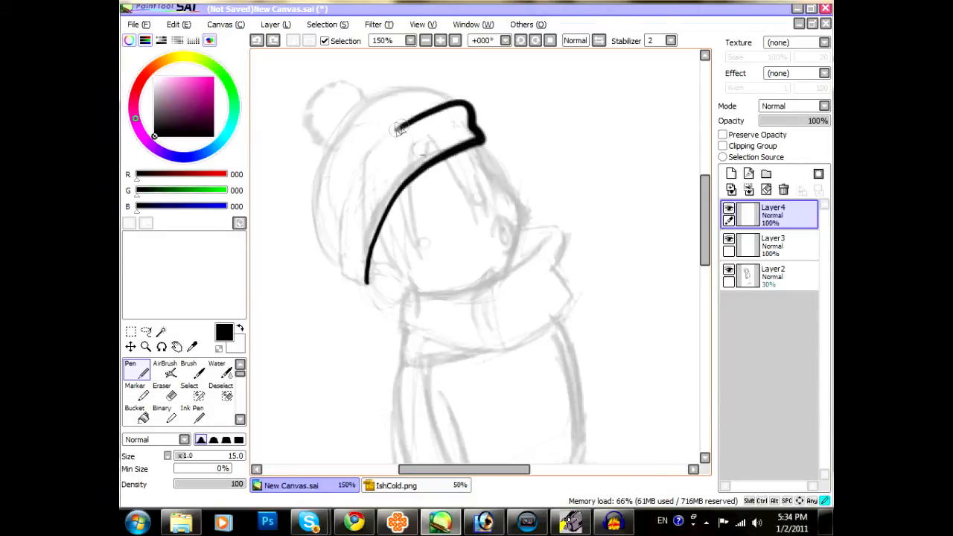
{"action": "left_click_drag", "start_coordinate": [402, 131], "coordinate": [339, 230]}
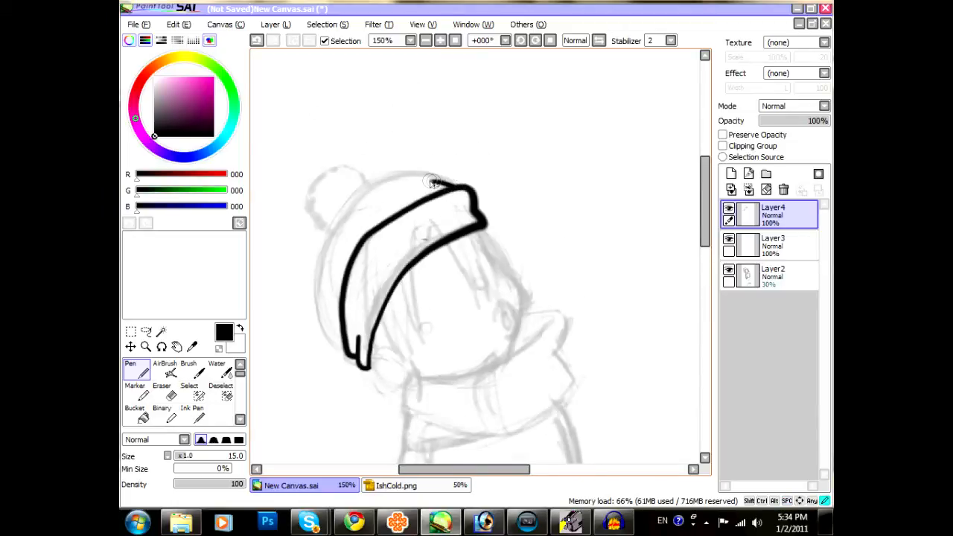
{"action": "left_click_drag", "start_coordinate": [431, 182], "coordinate": [330, 239]}
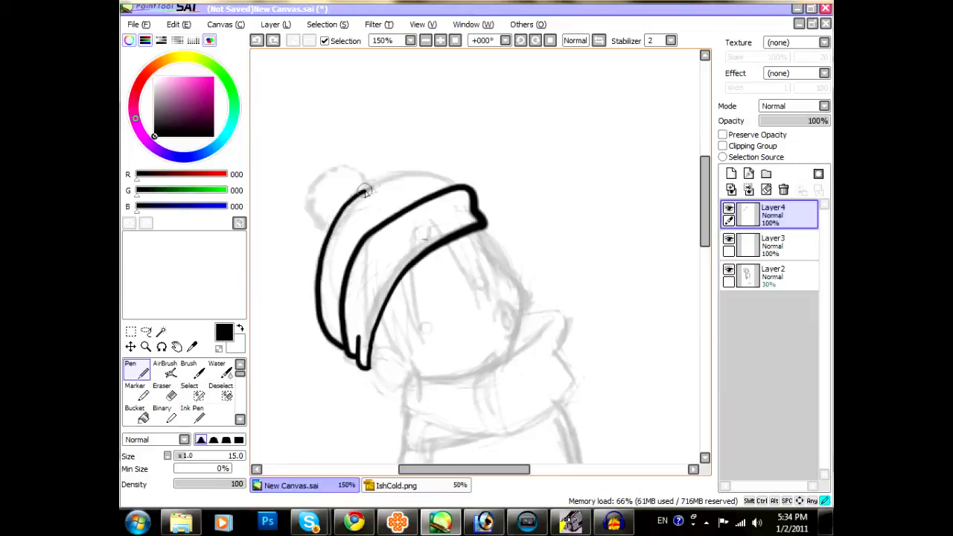
{"action": "left_click_drag", "start_coordinate": [365, 191], "coordinate": [449, 182]}
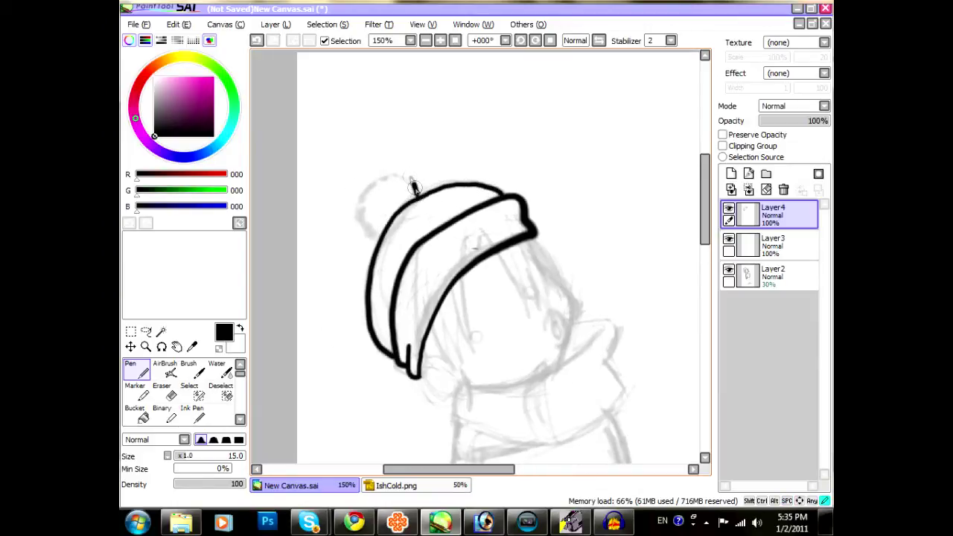
{"action": "left_click_drag", "start_coordinate": [414, 191], "coordinate": [357, 211]}
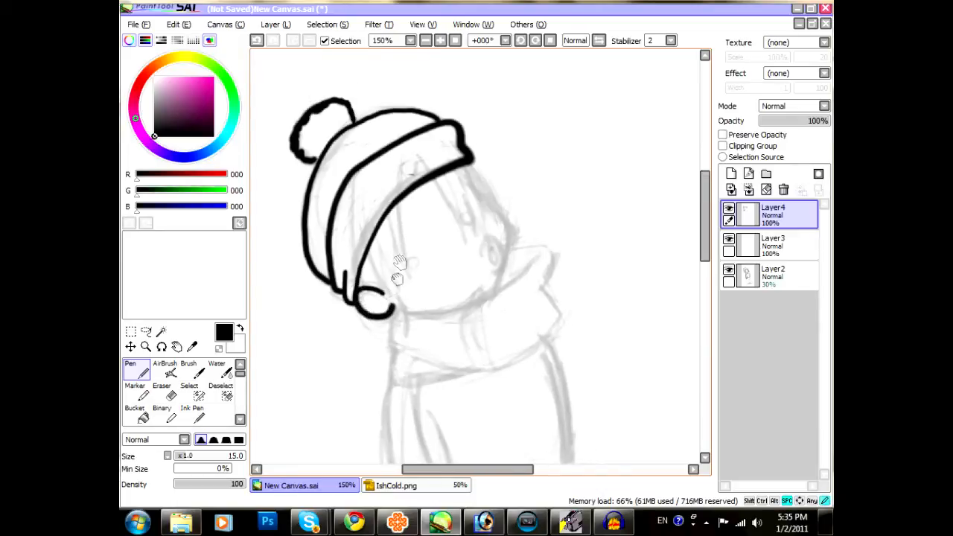
Step: Draw zigzag bangs under the brim, then make and undo stray brush test strokes beside the body
{"action": "left_click_drag", "start_coordinate": [387, 216], "coordinate": [414, 279]}
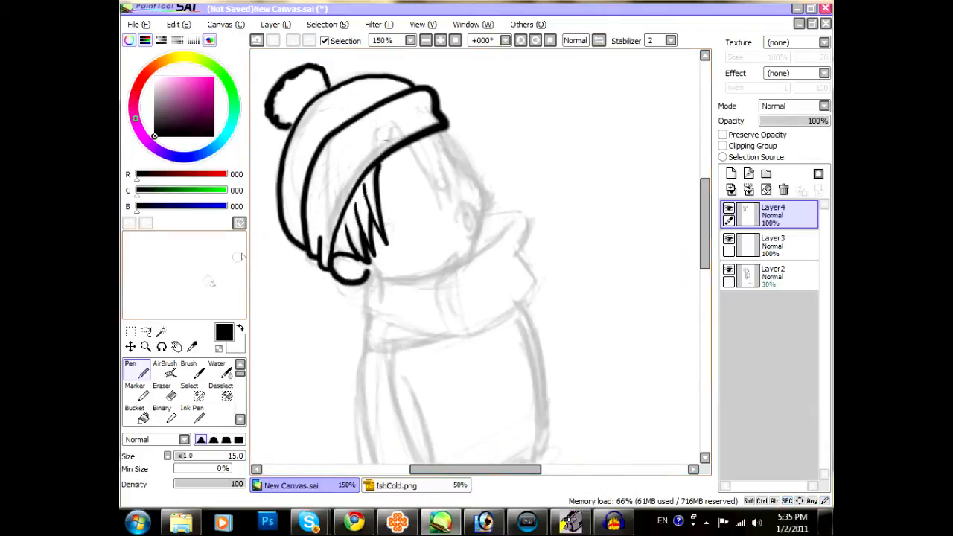
{"action": "left_click", "coordinate": [218, 369]}
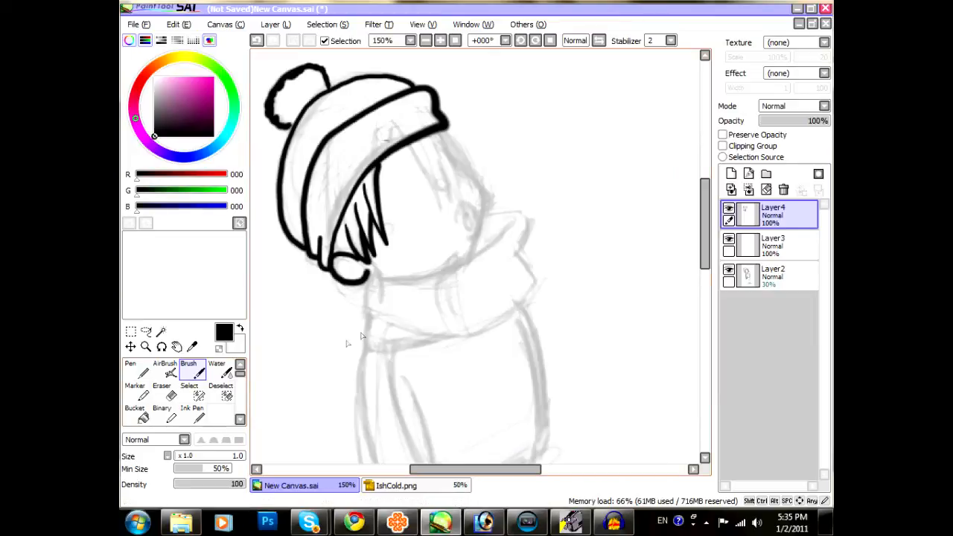
{"action": "left_click_drag", "start_coordinate": [330, 313], "coordinate": [355, 402]}
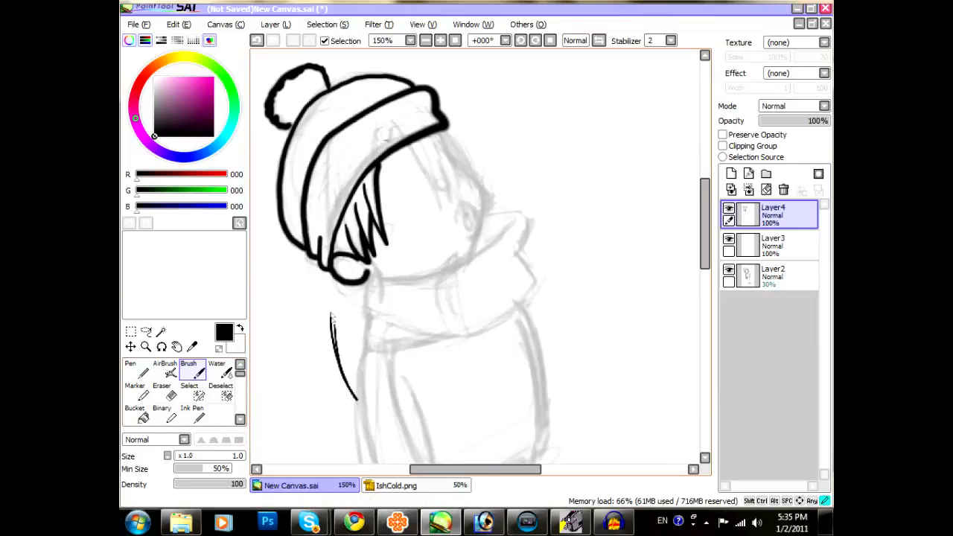
{"action": "left_click_drag", "start_coordinate": [313, 312], "coordinate": [349, 402]}
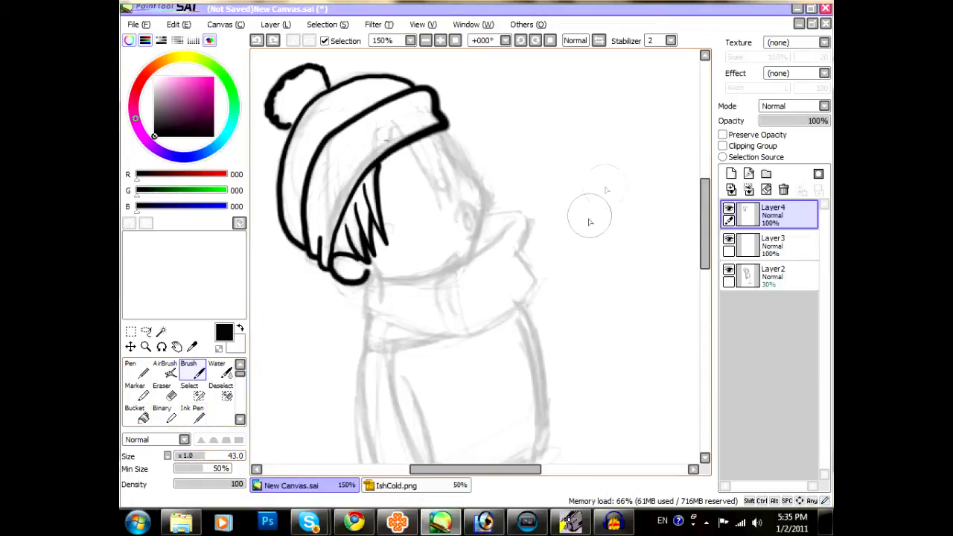
{"action": "left_click_drag", "start_coordinate": [607, 179], "coordinate": [578, 390]}
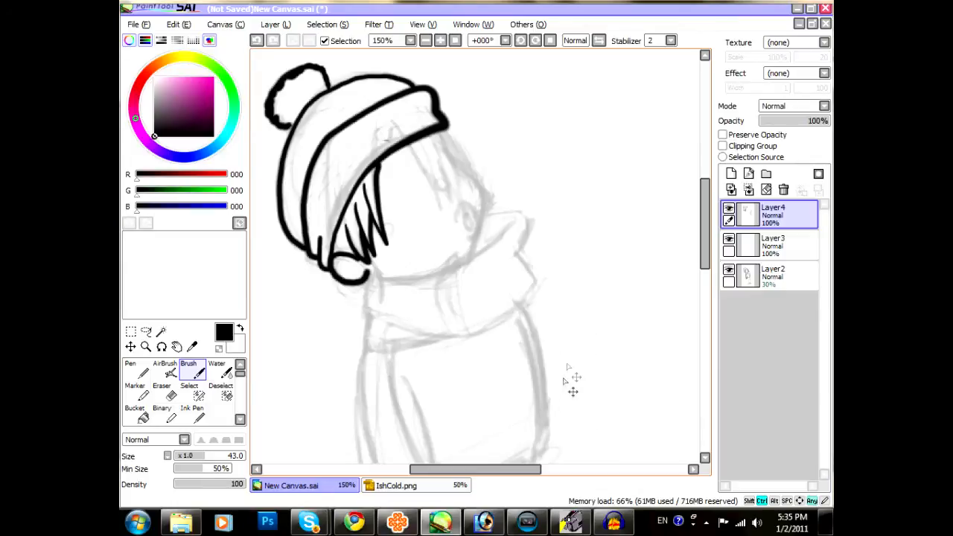
{"action": "left_click_drag", "start_coordinate": [578, 239], "coordinate": [593, 327]}
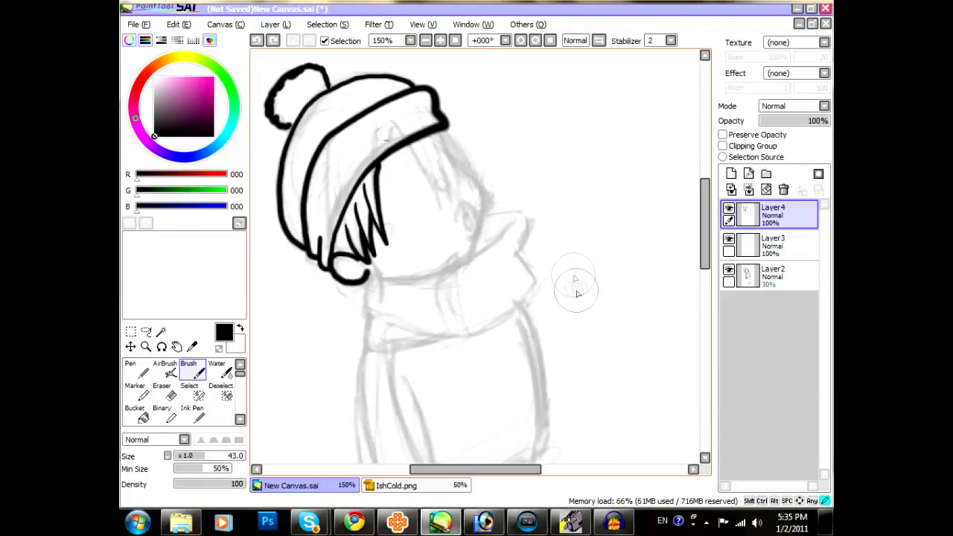
{"action": "mouse_move", "coordinate": [589, 253]}
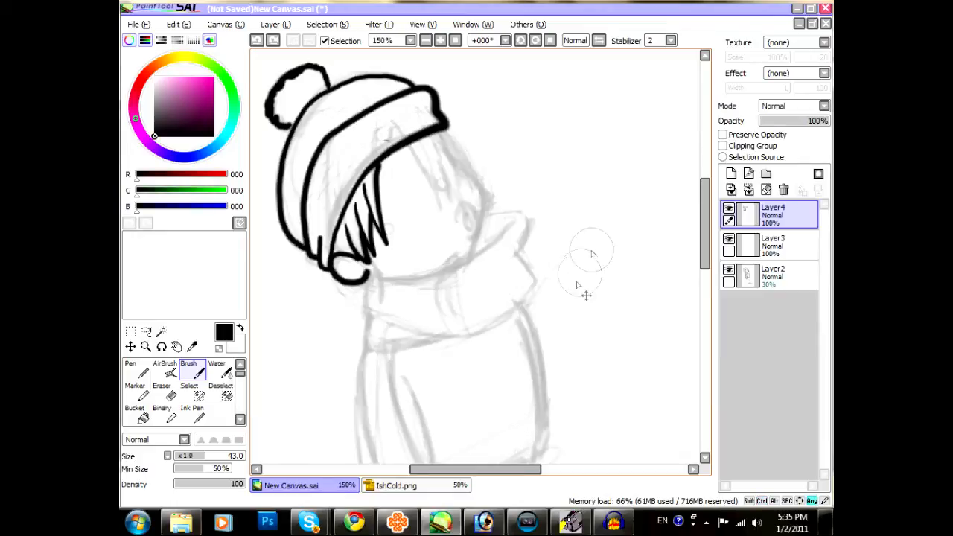
{"action": "left_click_drag", "start_coordinate": [595, 238], "coordinate": [596, 268]}
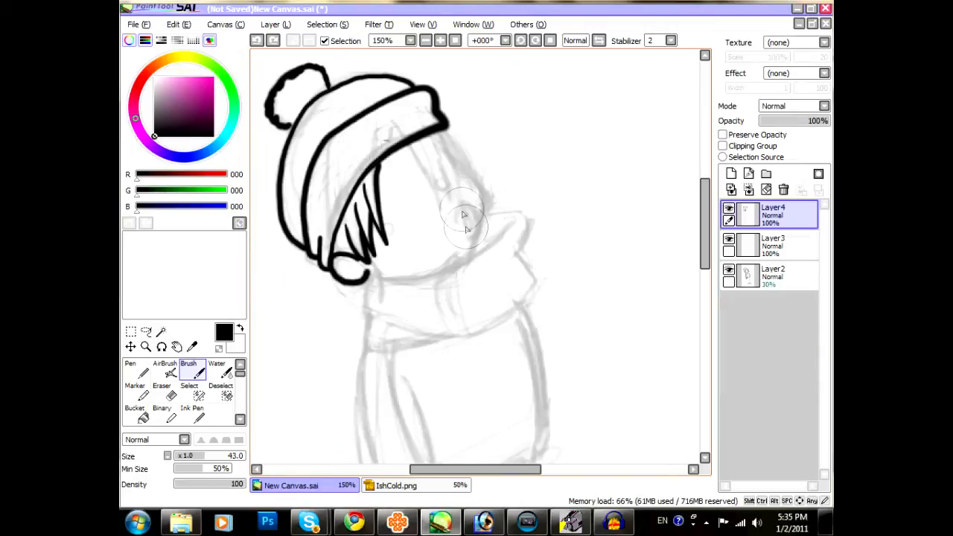
{"action": "mouse_move", "coordinate": [416, 283]}
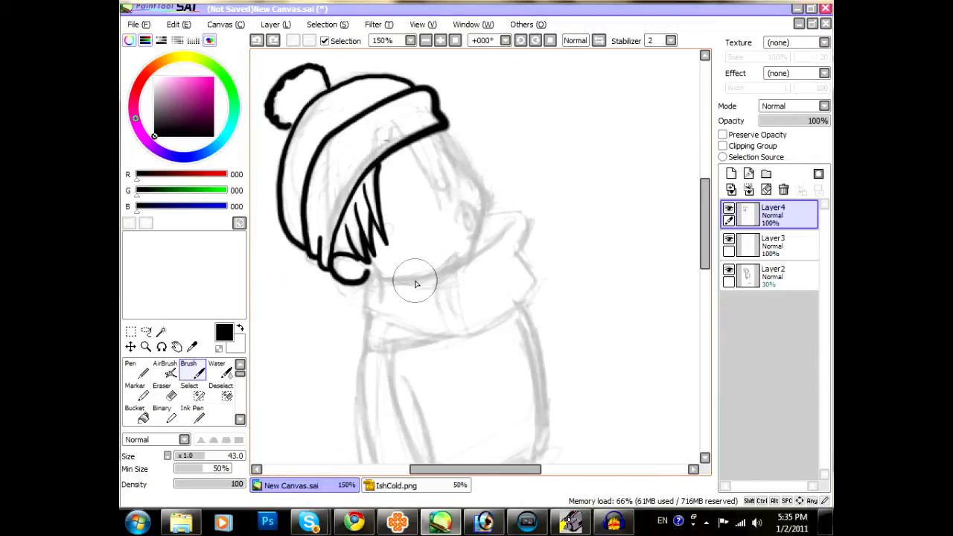
{"action": "mouse_move", "coordinate": [411, 223]}
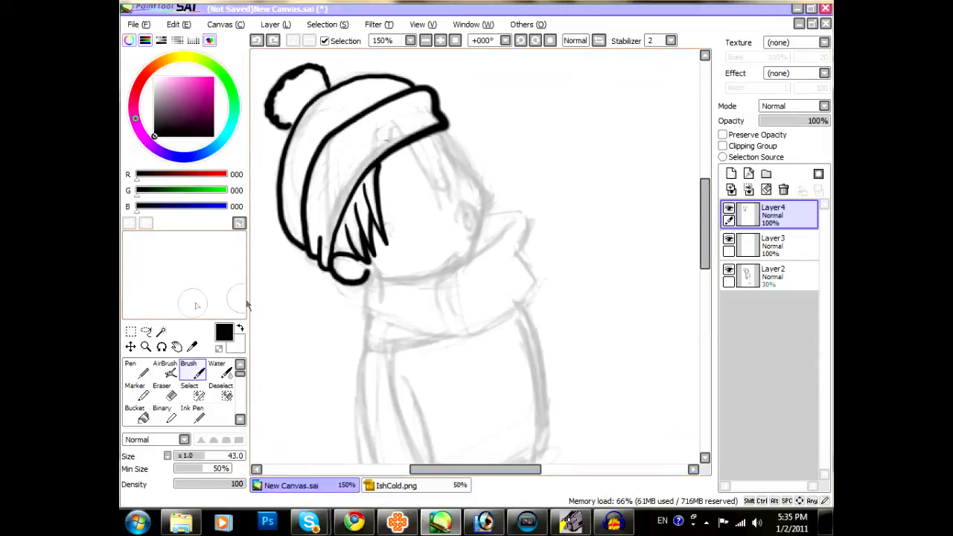
Step: With a finer pen, add thin hair strands right of the face and undo a test dash
{"action": "left_click", "coordinate": [192, 408]}
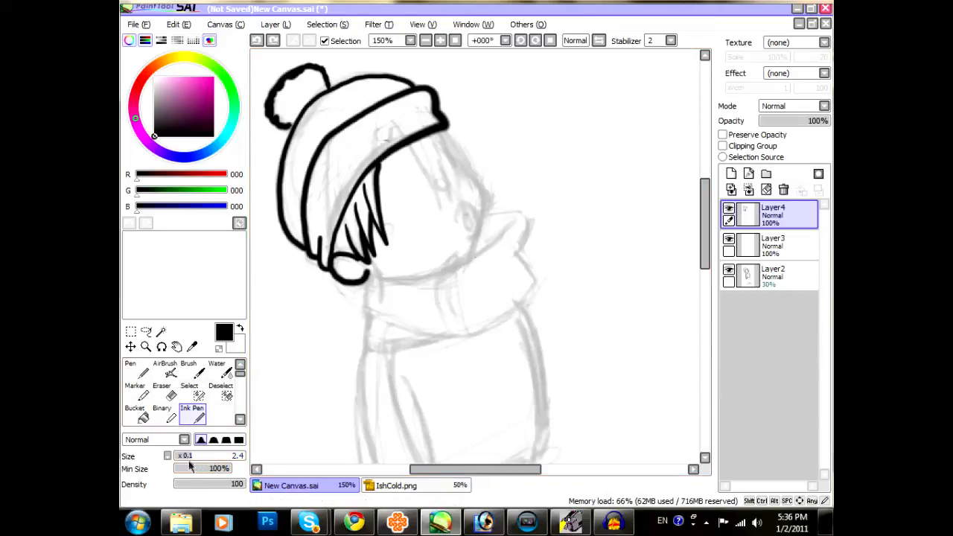
{"action": "left_click_drag", "start_coordinate": [190, 456], "coordinate": [211, 456]}
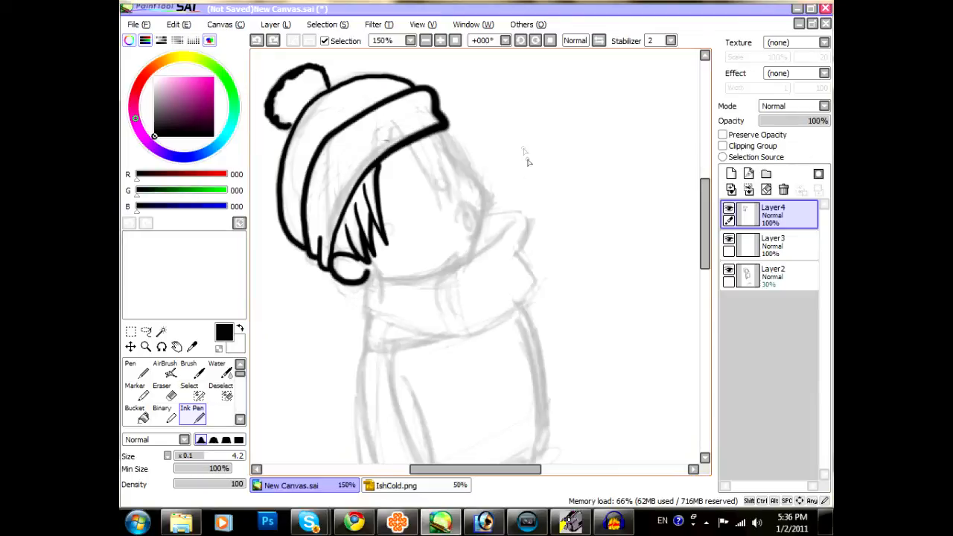
{"action": "left_click_drag", "start_coordinate": [522, 137], "coordinate": [556, 231]}
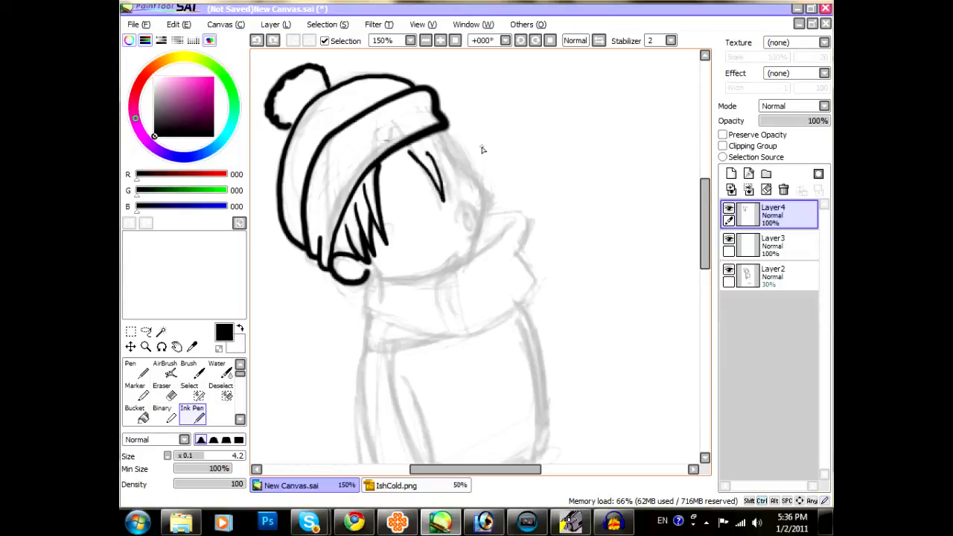
{"action": "left_click_drag", "start_coordinate": [507, 143], "coordinate": [524, 140]}
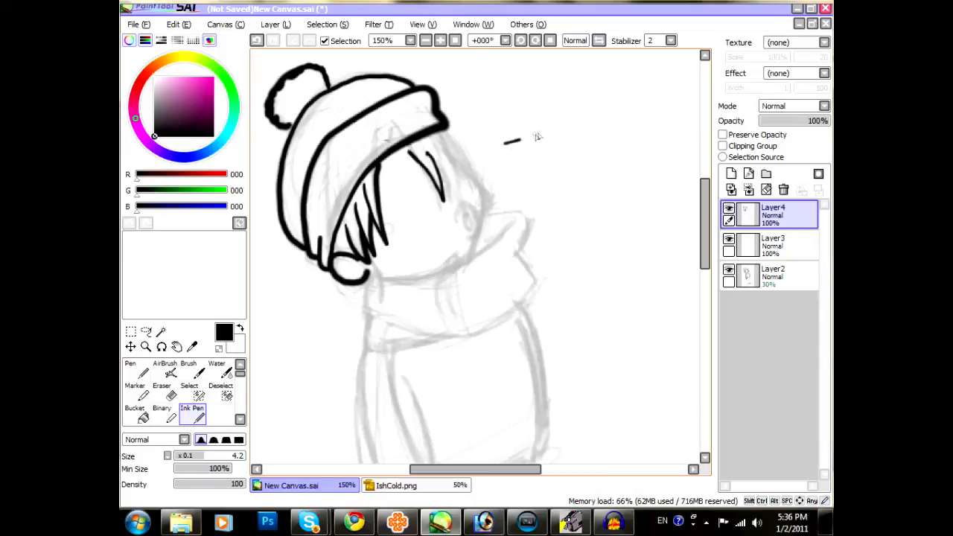
{"action": "left_click_drag", "start_coordinate": [514, 140], "coordinate": [628, 268]}
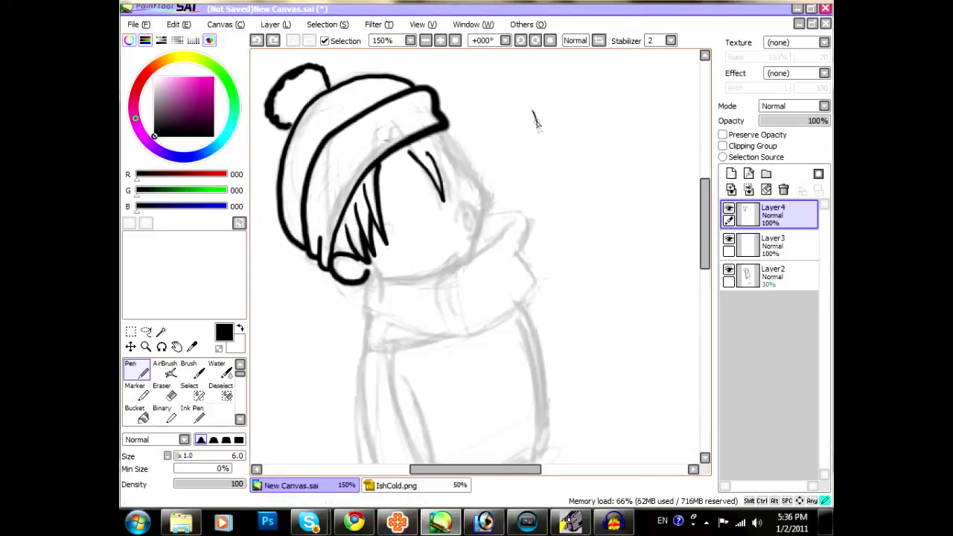
Step: Clear the thick line art and start retracing the hat brim with thinner lines
{"action": "left_click_drag", "start_coordinate": [534, 112], "coordinate": [539, 275]}
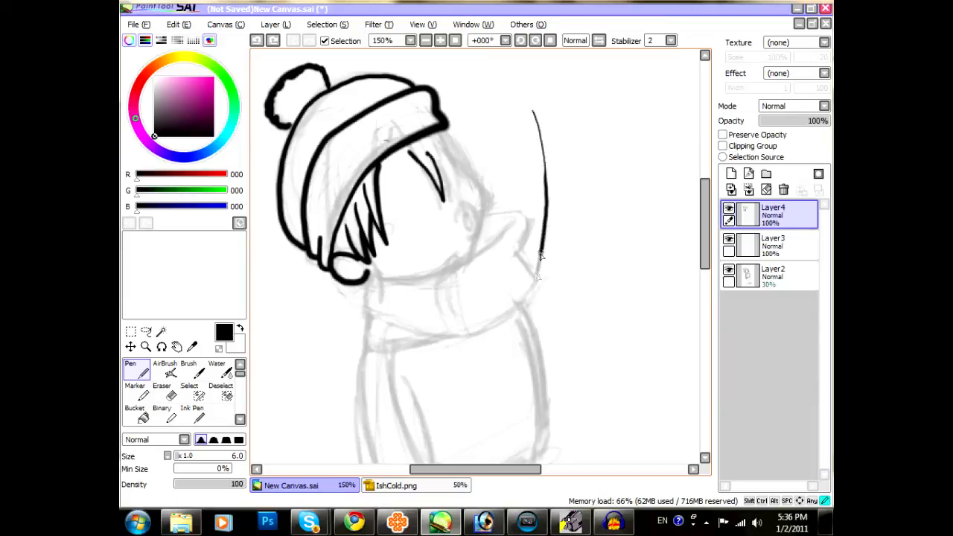
{"action": "left_click_drag", "start_coordinate": [536, 117], "coordinate": [514, 349]}
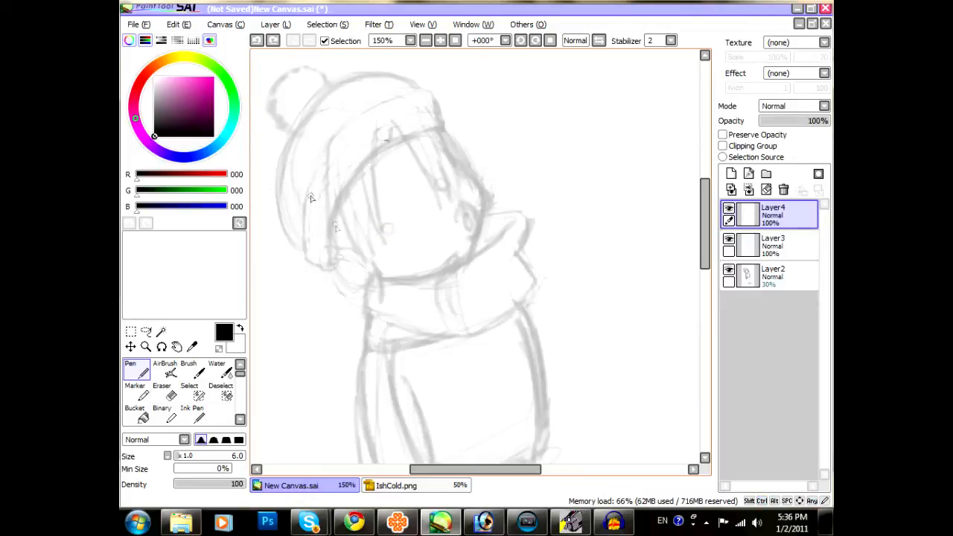
{"action": "left_click_drag", "start_coordinate": [335, 223], "coordinate": [330, 268]}
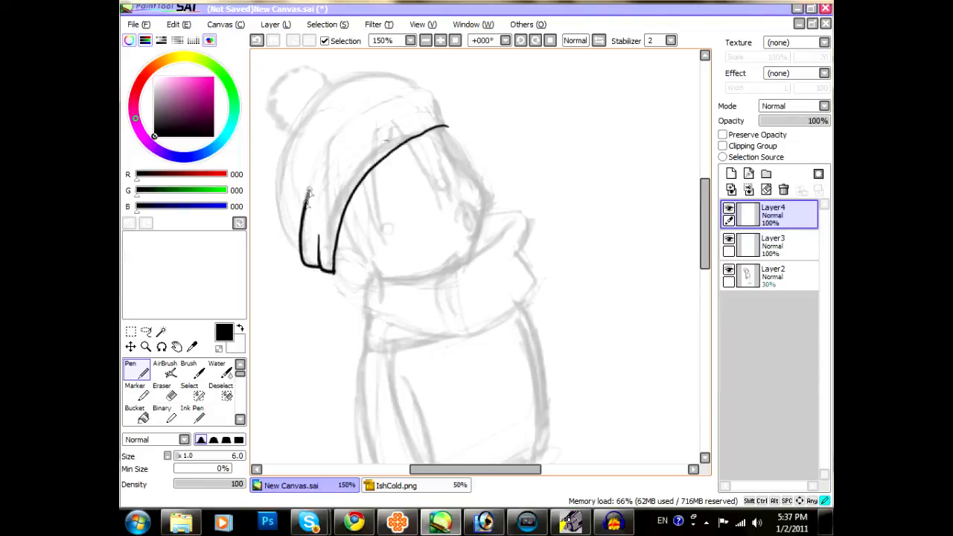
Step: Redraw the brim's top edge, the spiky bangs and the hat crown in thin lines
{"action": "left_click_drag", "start_coordinate": [310, 193], "coordinate": [434, 85]}
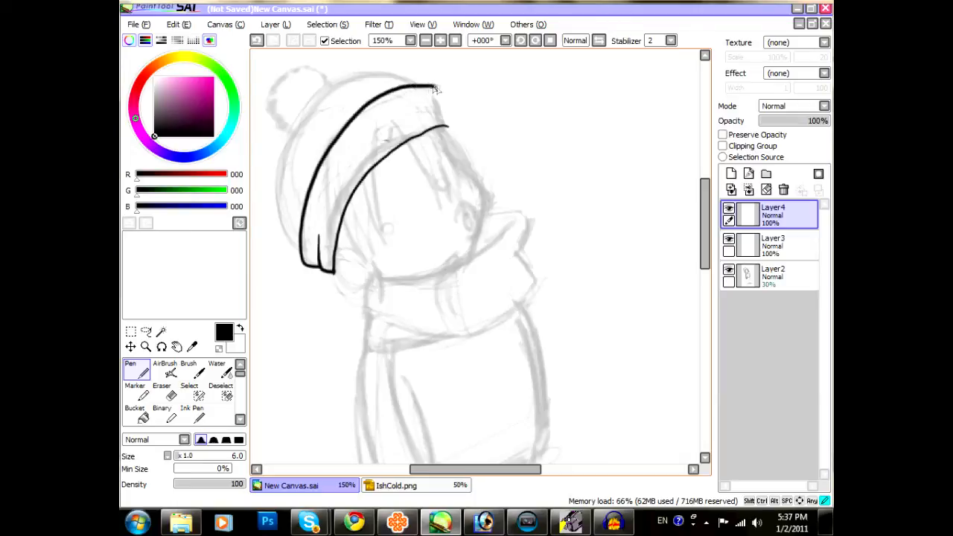
{"action": "left_click_drag", "start_coordinate": [417, 90], "coordinate": [447, 127]}
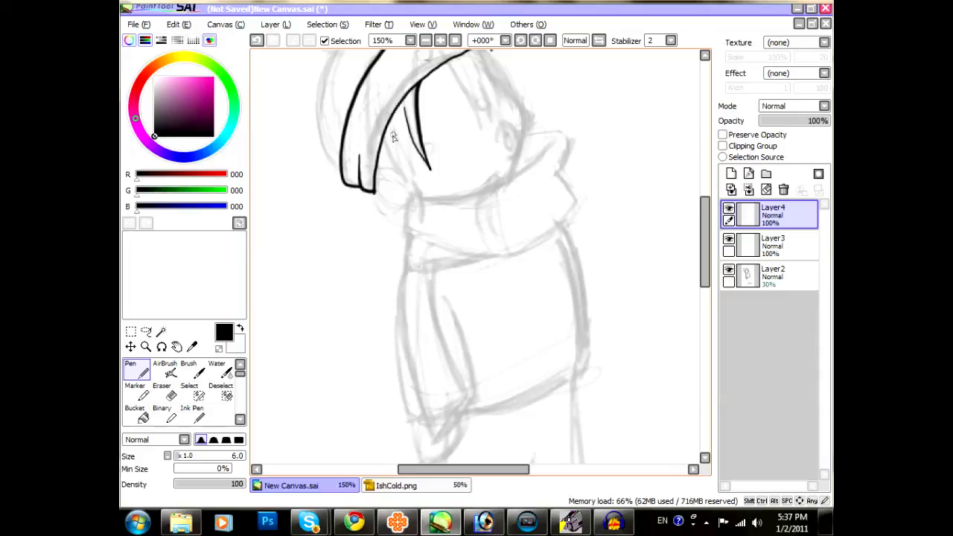
{"action": "left_click_drag", "start_coordinate": [394, 136], "coordinate": [425, 172]}
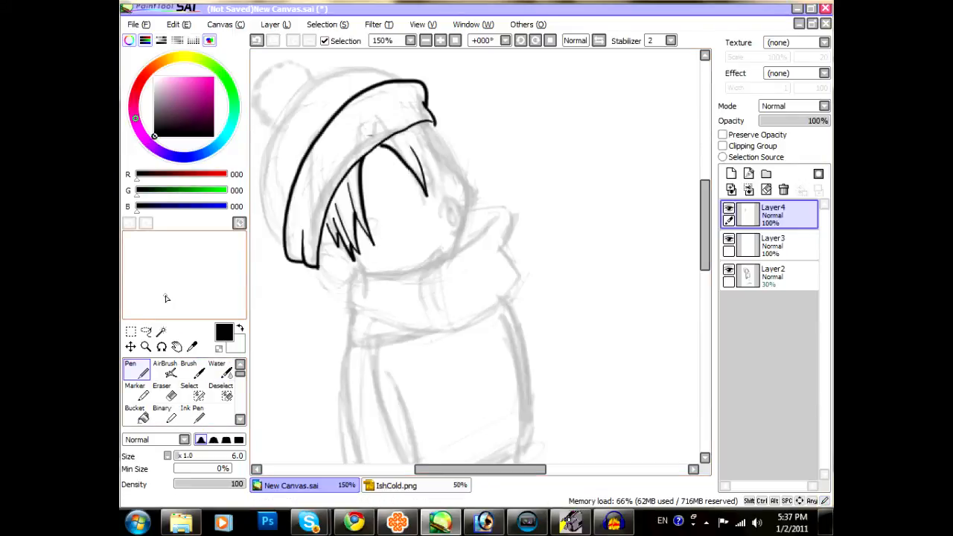
{"action": "double_click", "coordinate": [132, 369]}
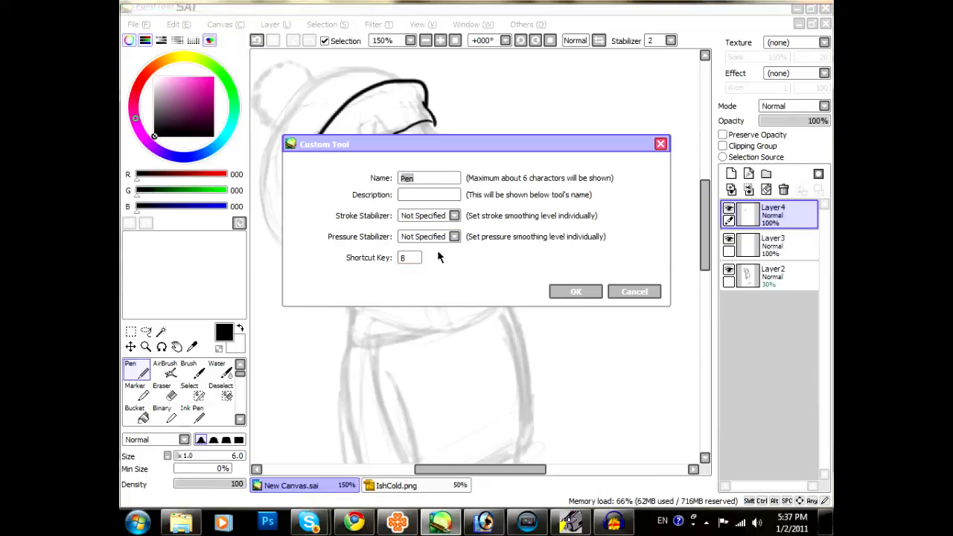
{"action": "mouse_move", "coordinate": [399, 270]}
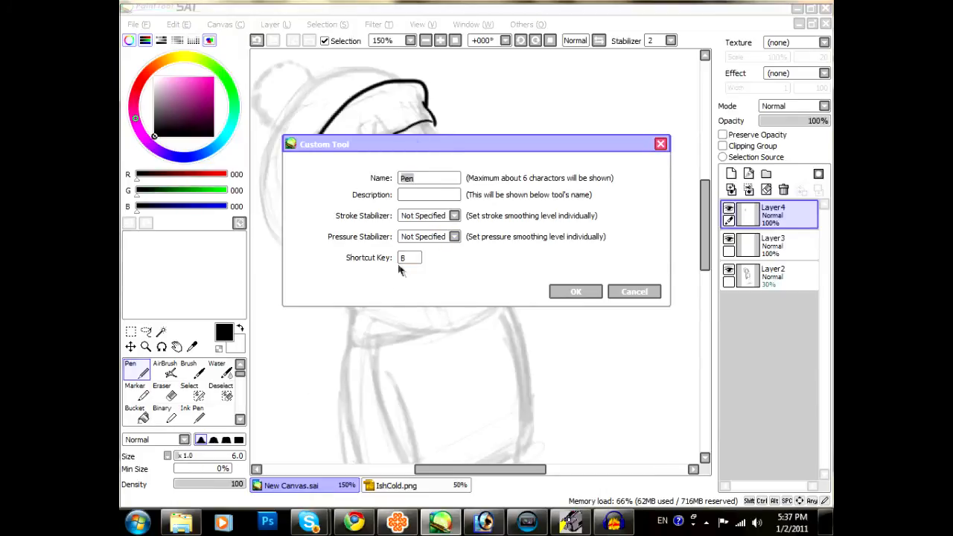
{"action": "mouse_move", "coordinate": [414, 312]}
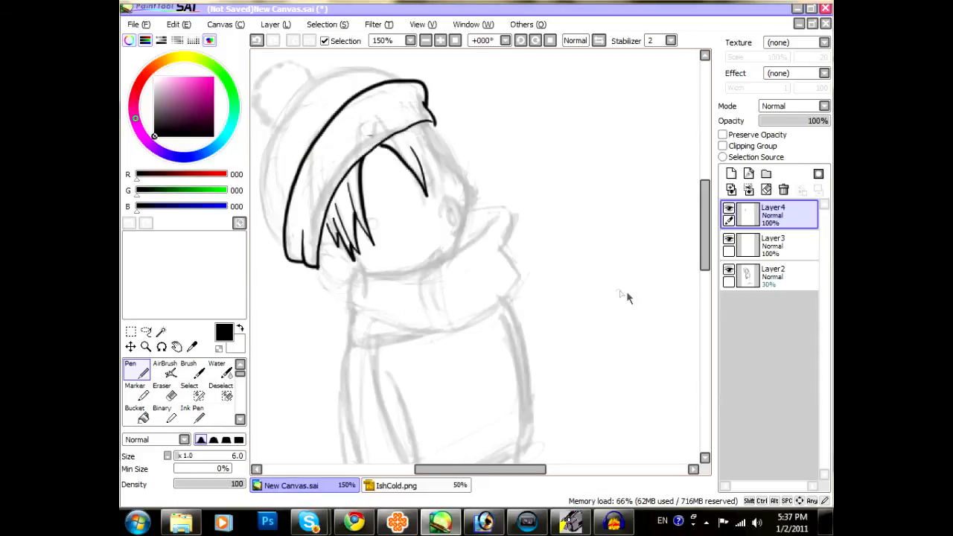
{"action": "mouse_move", "coordinate": [274, 344]}
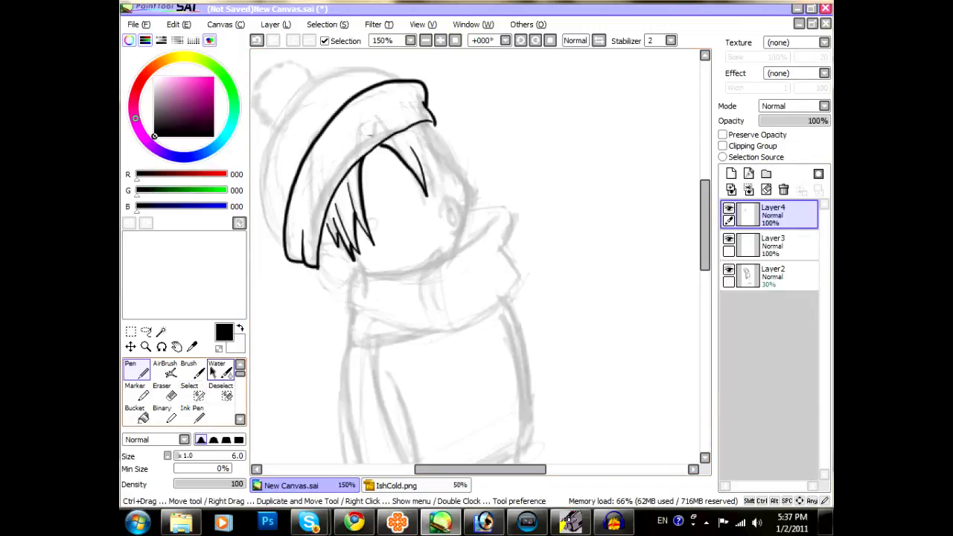
{"action": "double_click", "coordinate": [191, 368]}
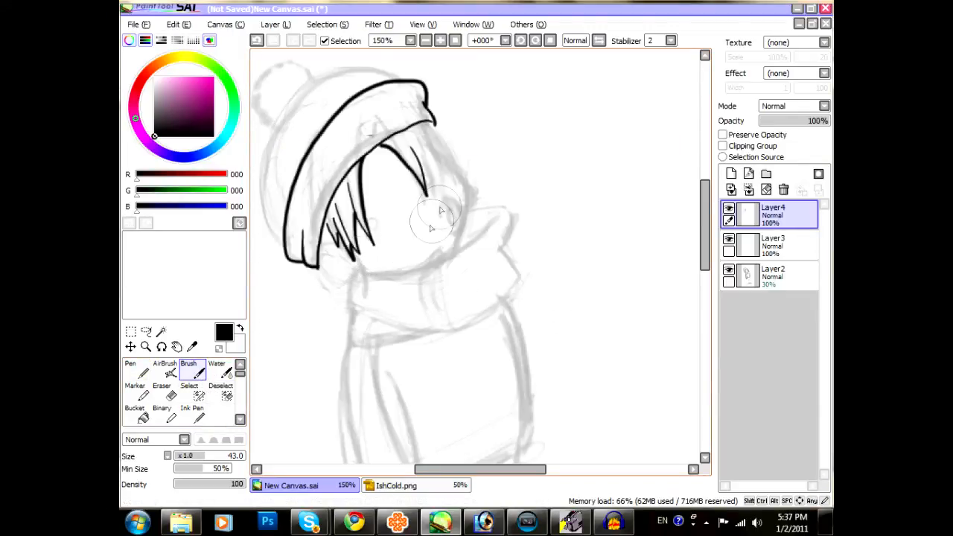
{"action": "left_click", "coordinate": [131, 369]}
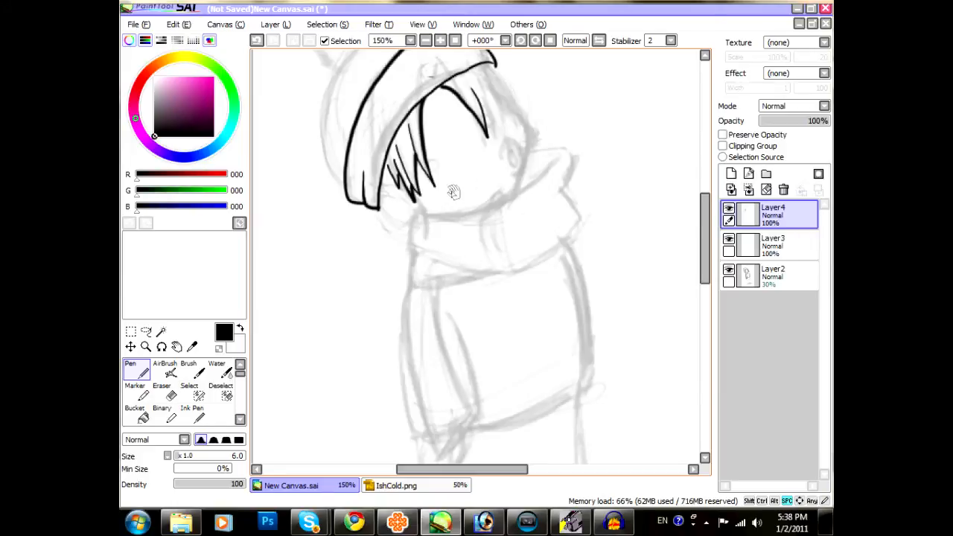
Step: Hand-letter a boxed "Click Me!" note with a smiley in the blank upper-right canvas area
{"action": "scroll", "scroll_direction": "right", "scroll_amount": 3}
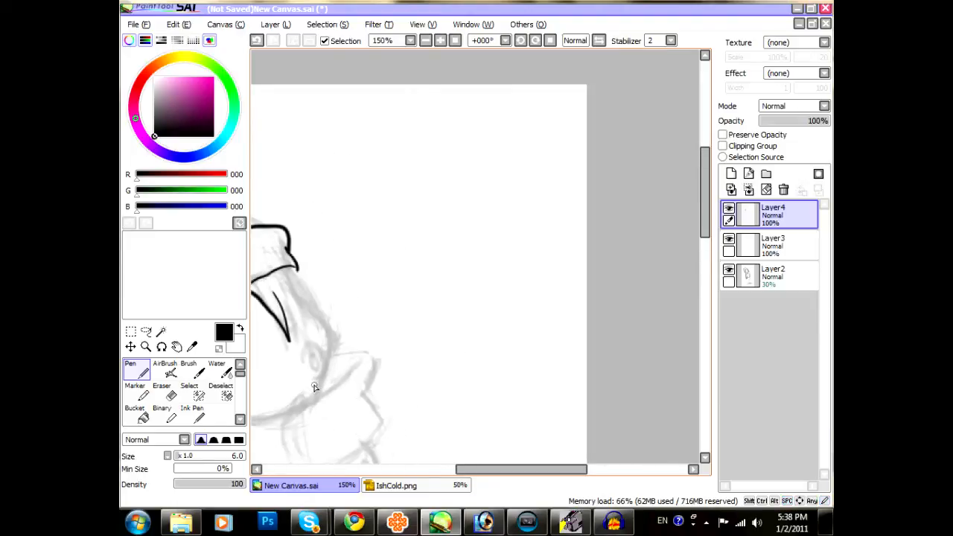
{"action": "left_click_drag", "start_coordinate": [447, 101], "coordinate": [578, 223]}
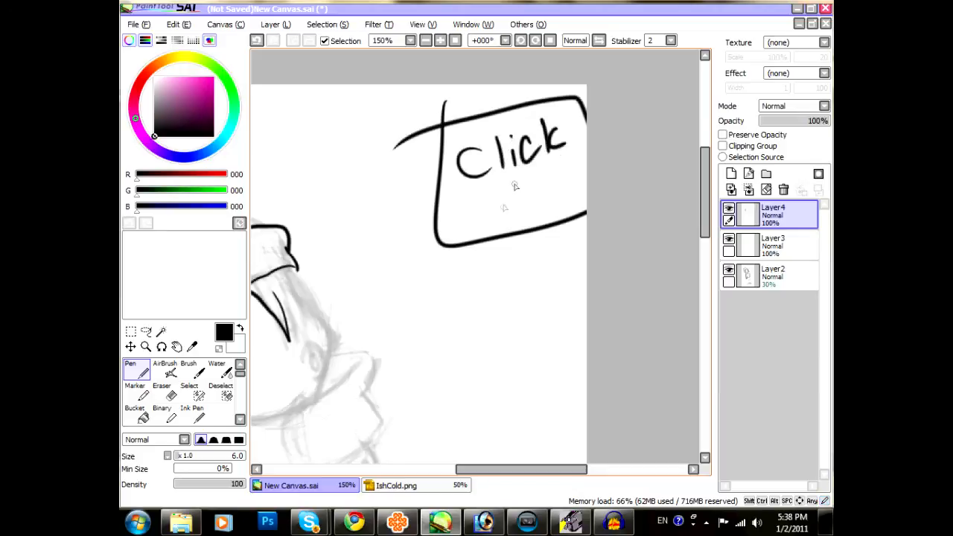
{"action": "left_click_drag", "start_coordinate": [491, 171], "coordinate": [551, 201]}
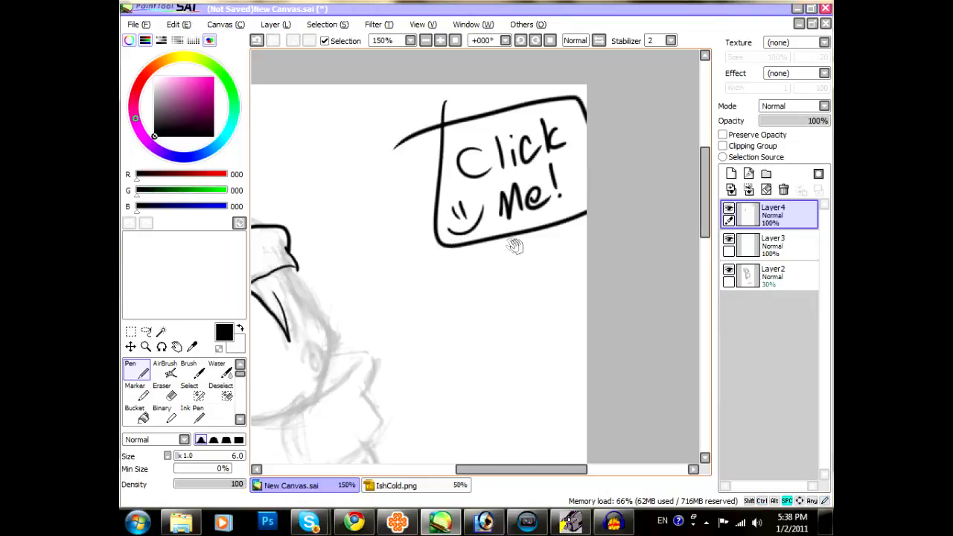
{"action": "mouse_move", "coordinate": [419, 292]}
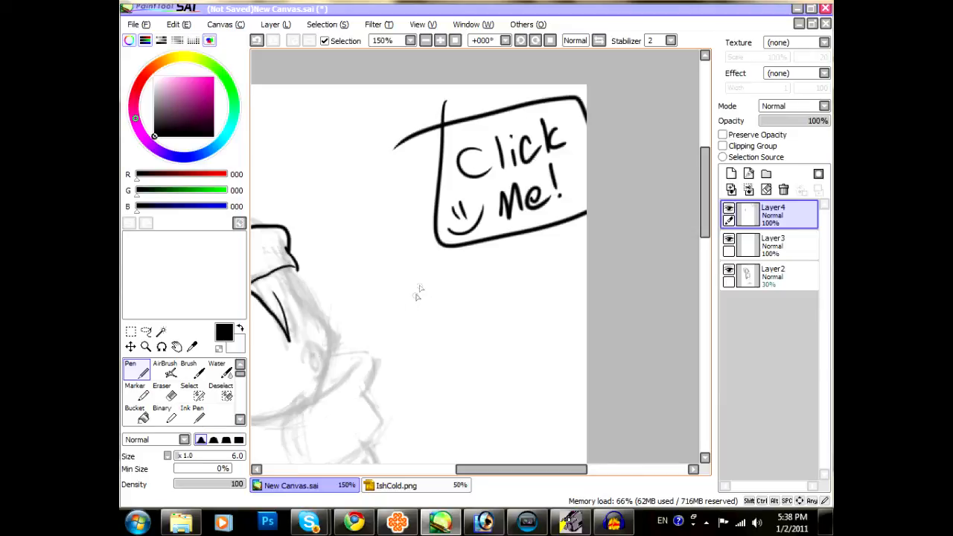